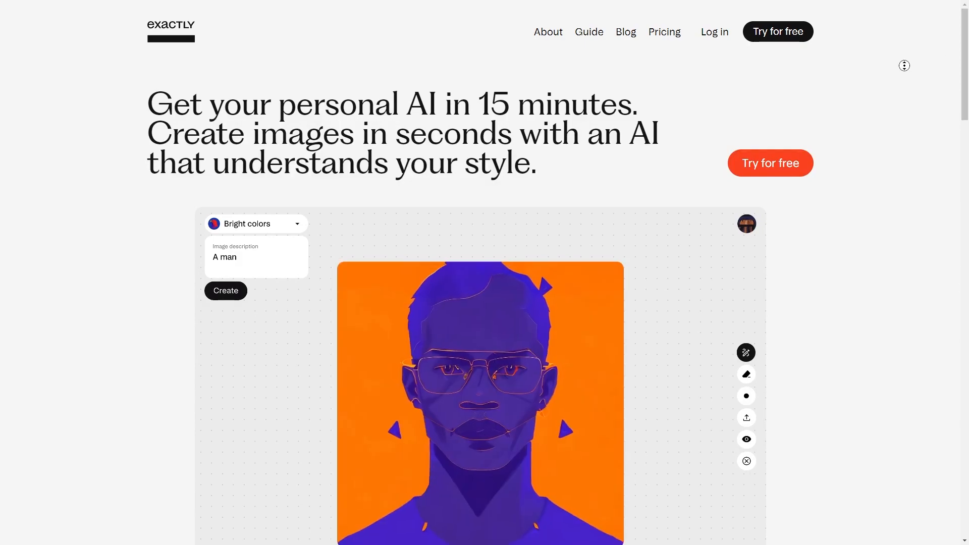
Step: Browse down Exactly AI's homepage through its feature and showcase sections
{"action": "left_click", "coordinate": [225, 290]}
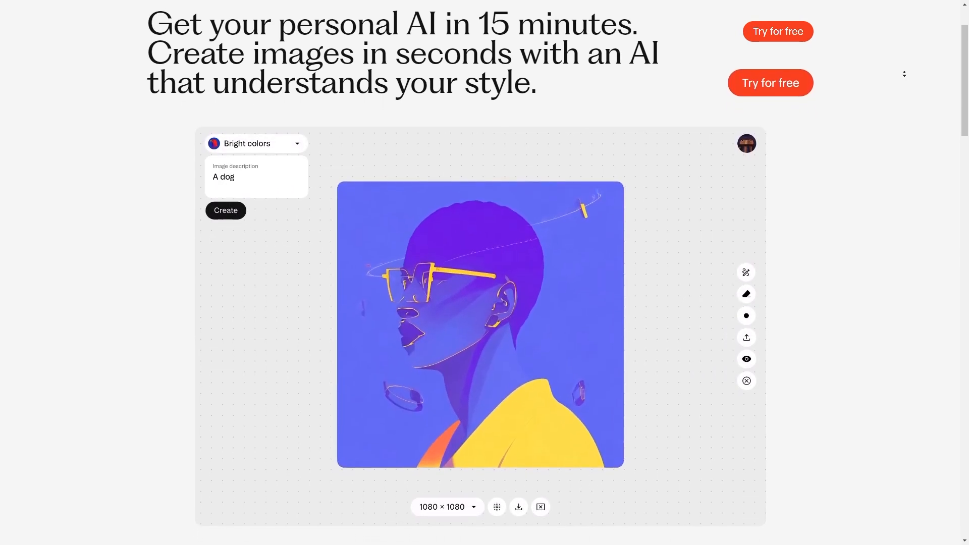
{"action": "scroll", "scroll_direction": "down", "scroll_amount": 3}
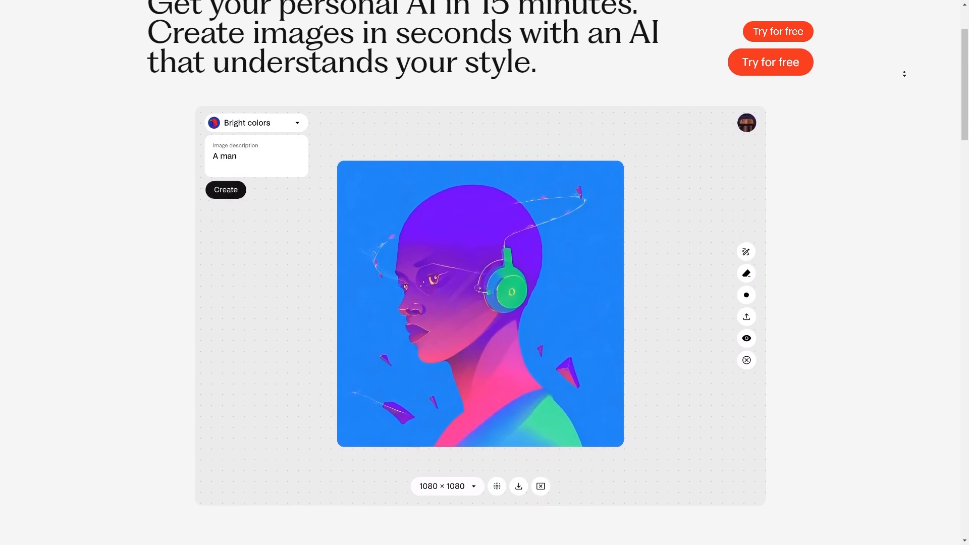
{"action": "scroll", "scroll_direction": "down", "scroll_amount": 3}
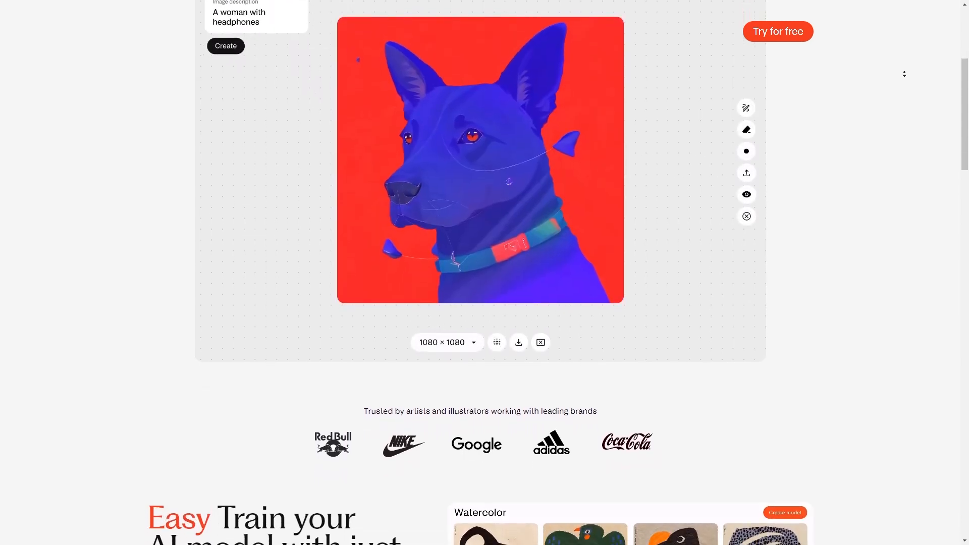
{"action": "scroll", "scroll_direction": "down", "scroll_amount": 3}
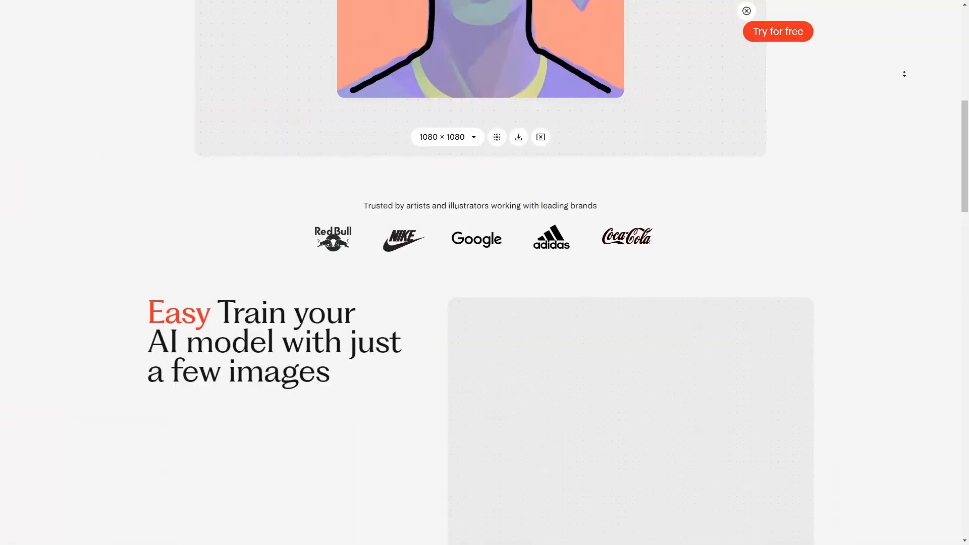
{"action": "scroll", "scroll_direction": "down", "scroll_amount": 3}
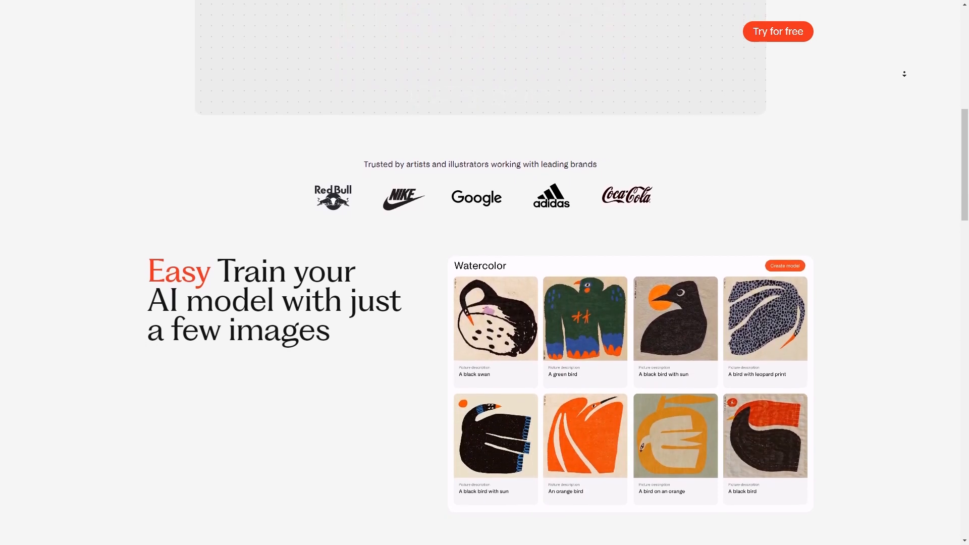
{"action": "left_click", "coordinate": [783, 266]}
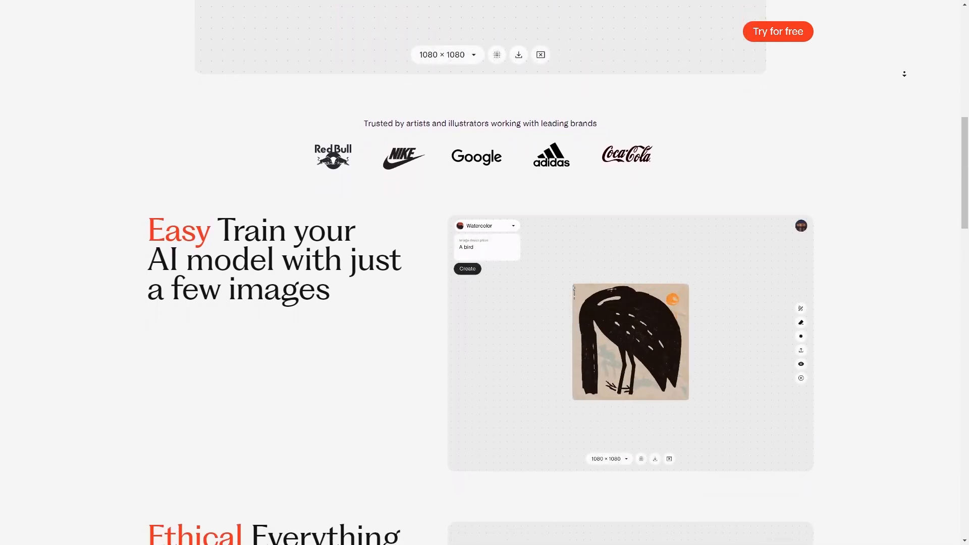
{"action": "scroll", "scroll_direction": "down", "scroll_amount": 3}
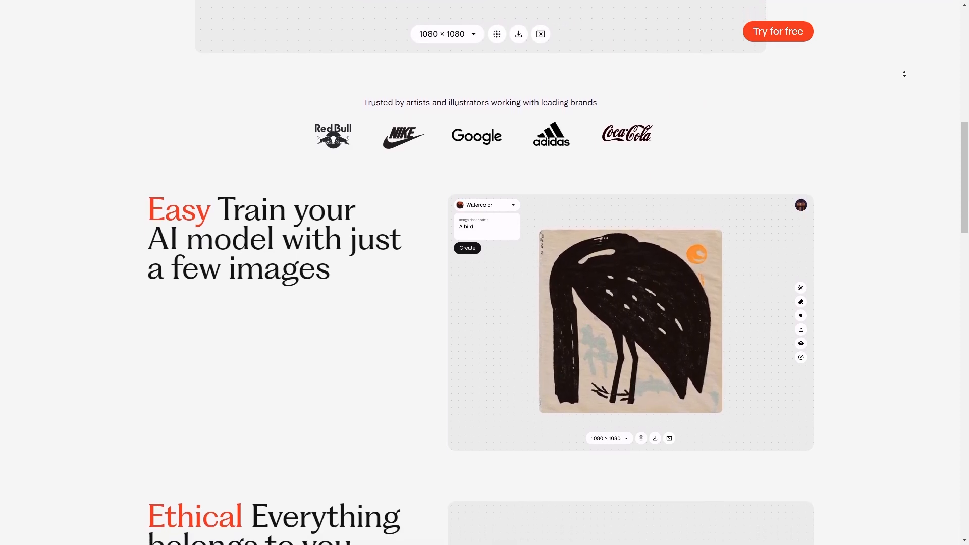
{"action": "scroll", "scroll_direction": "down", "scroll_amount": 3}
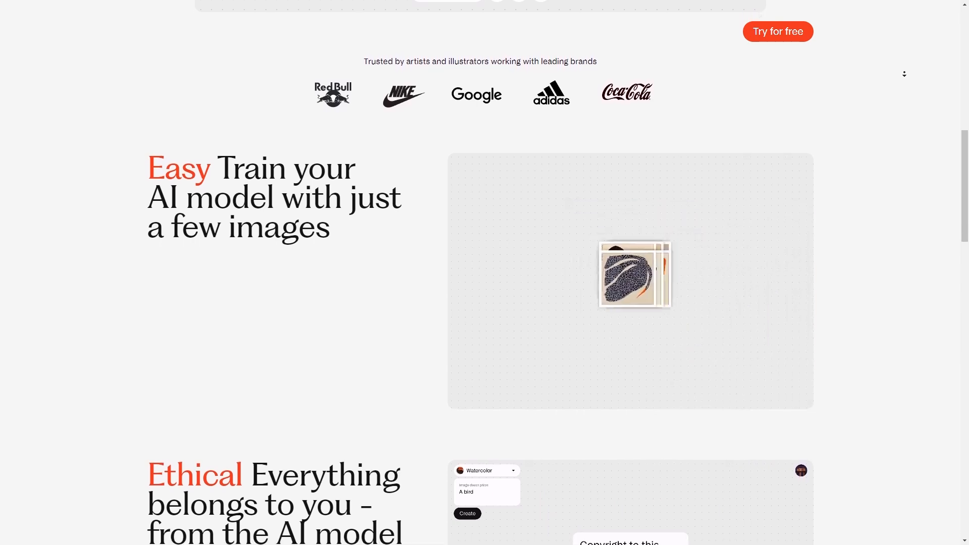
{"action": "scroll", "scroll_direction": "down", "scroll_amount": 3}
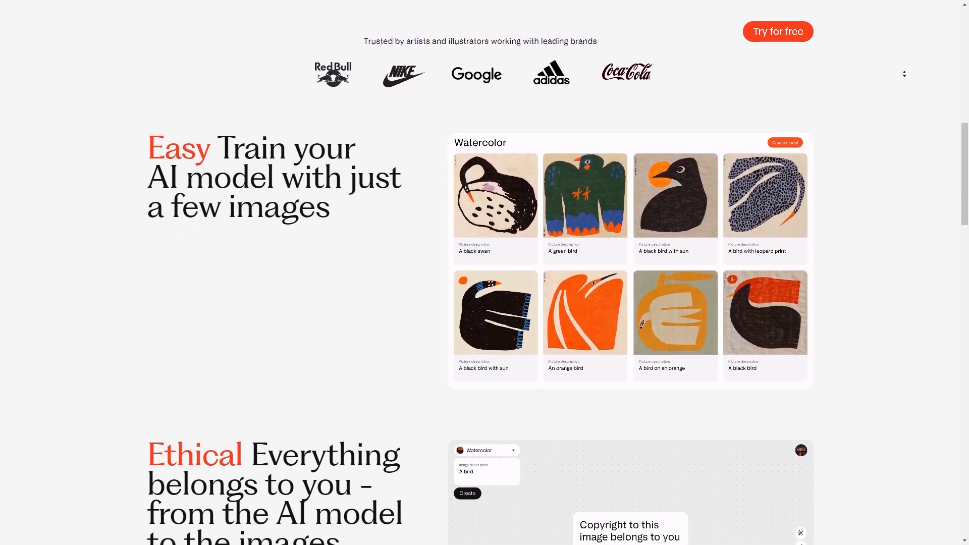
{"action": "scroll", "scroll_direction": "down", "scroll_amount": 3}
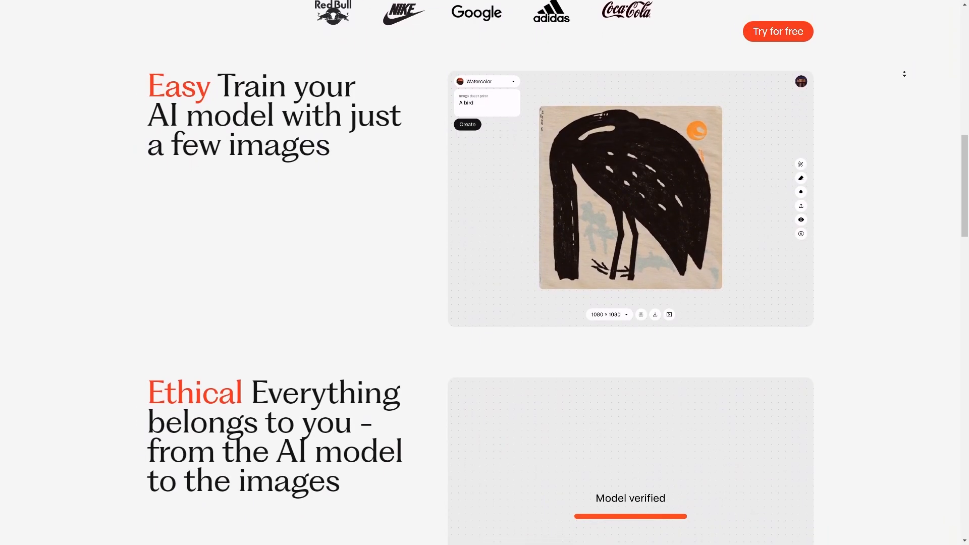
{"action": "scroll", "scroll_direction": "down", "scroll_amount": 3}
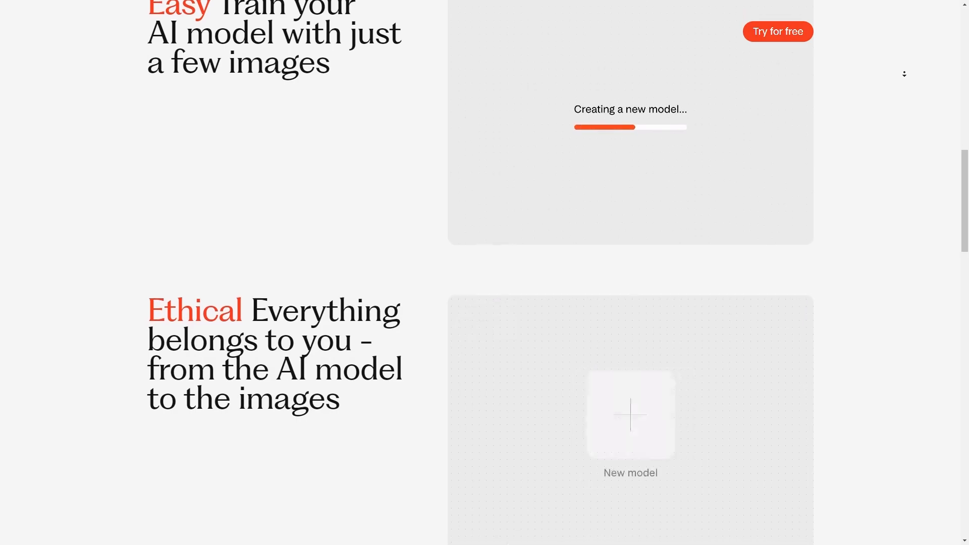
{"action": "scroll", "scroll_direction": "down", "scroll_amount": 3}
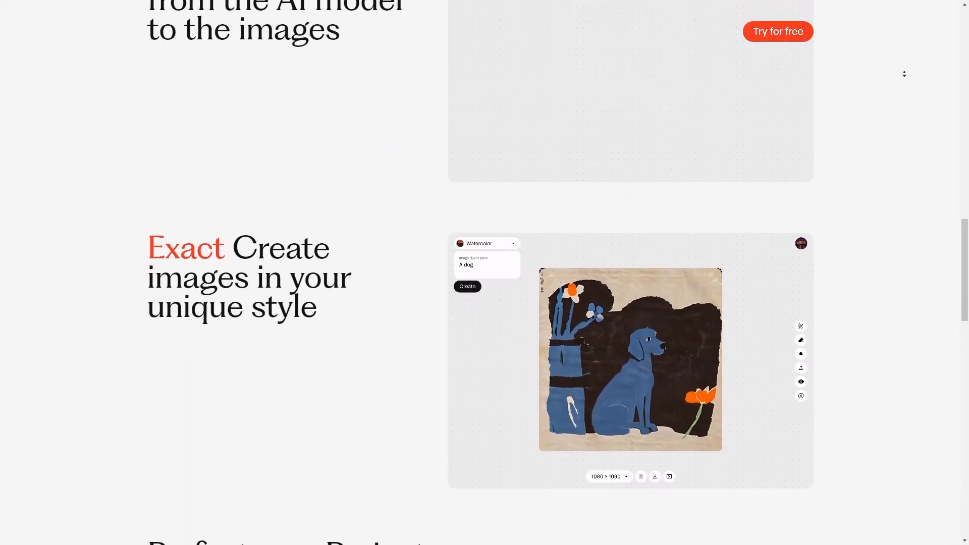
{"action": "scroll", "scroll_direction": "down", "scroll_amount": 3}
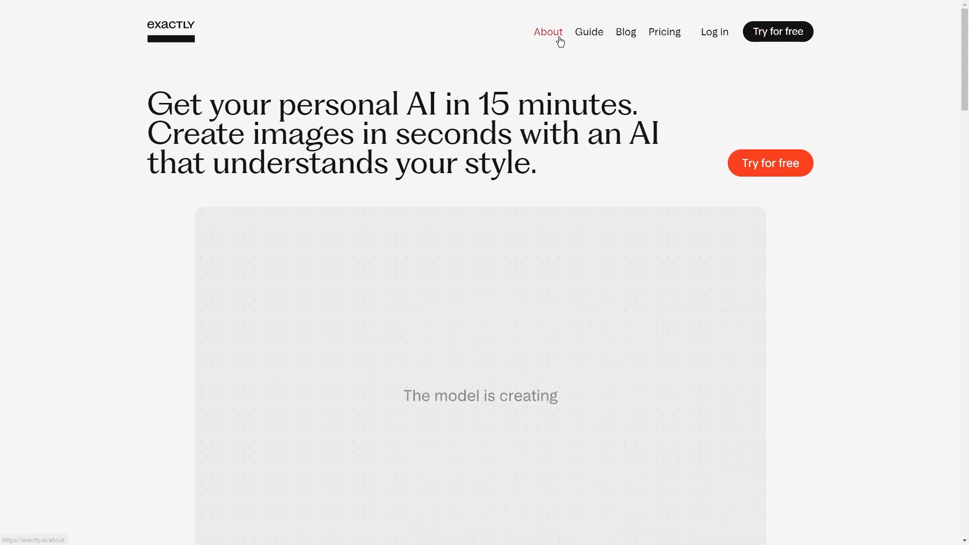
Step: Start a free trial so the Create account sign-up form appears over the homepage
{"action": "left_click", "coordinate": [547, 31]}
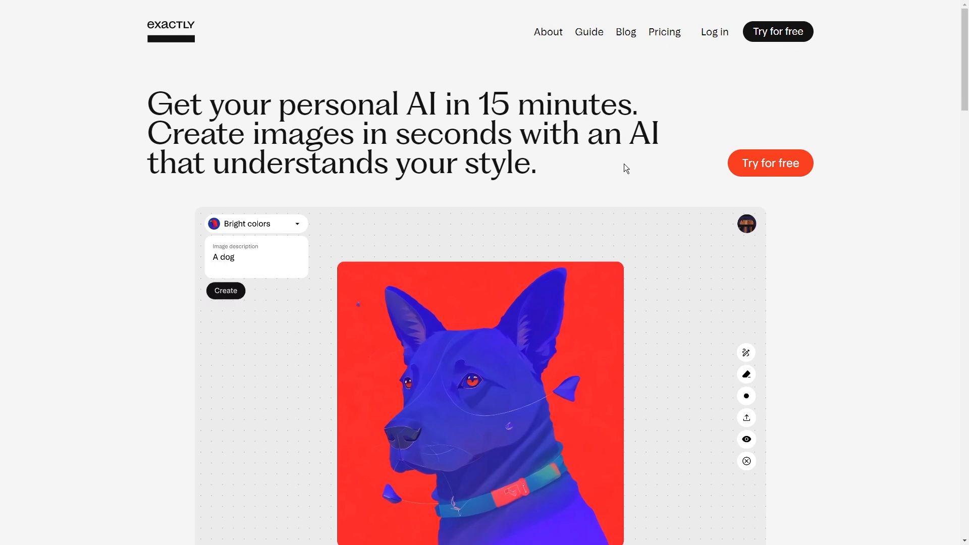
{"action": "scroll", "scroll_direction": "down", "scroll_amount": 3}
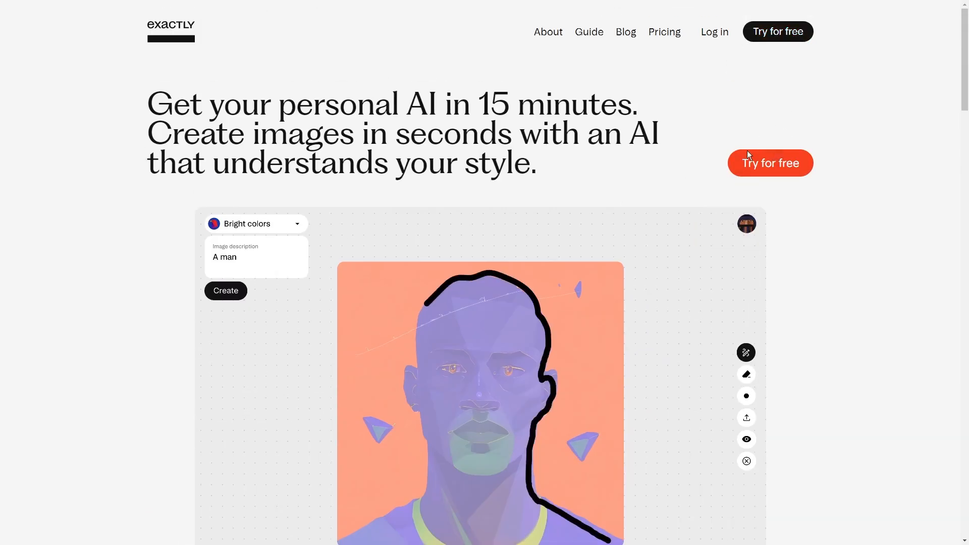
{"action": "left_click", "coordinate": [769, 163]}
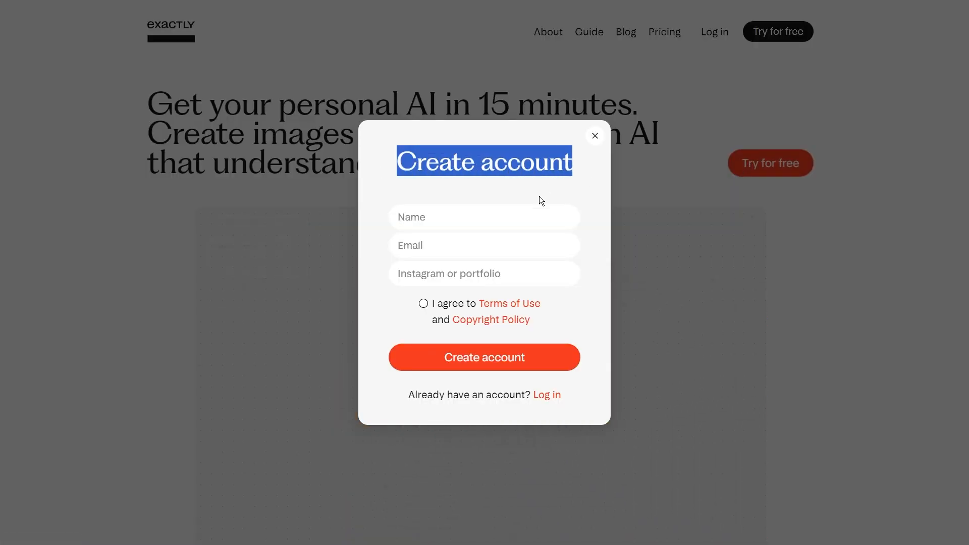
Step: Fill the sign-up form and agree to the terms and copyright policy
{"action": "left_click", "coordinate": [483, 217]}
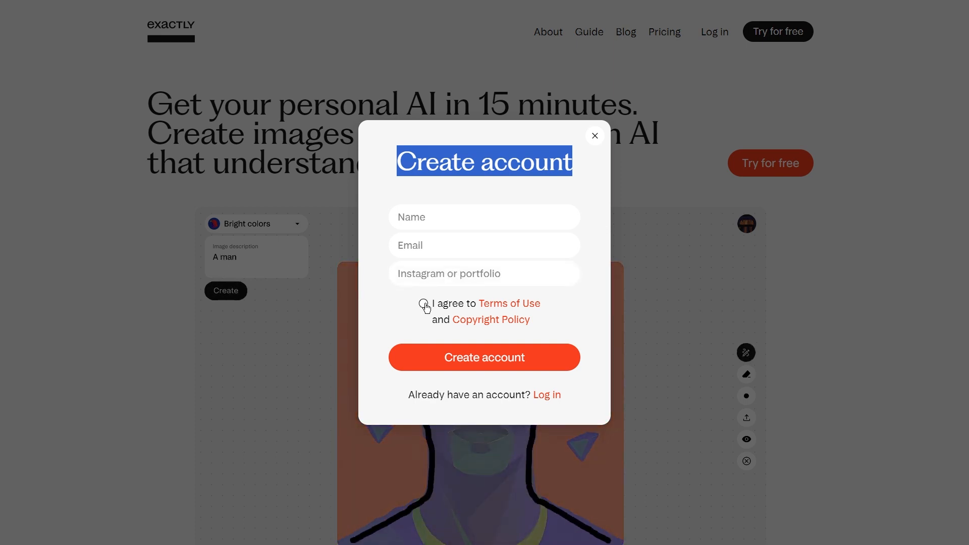
{"action": "left_click", "coordinate": [423, 303]}
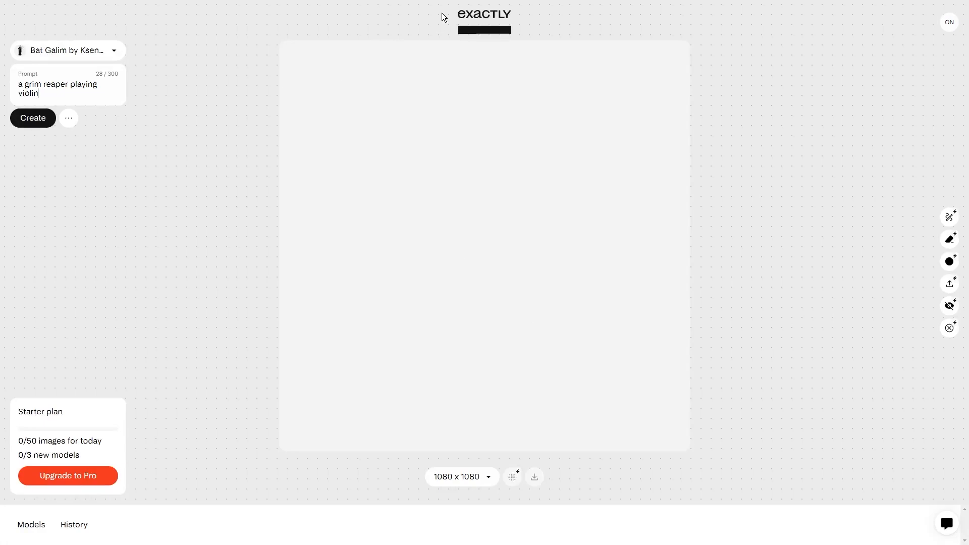
{"action": "mouse_move", "coordinate": [787, 197]}
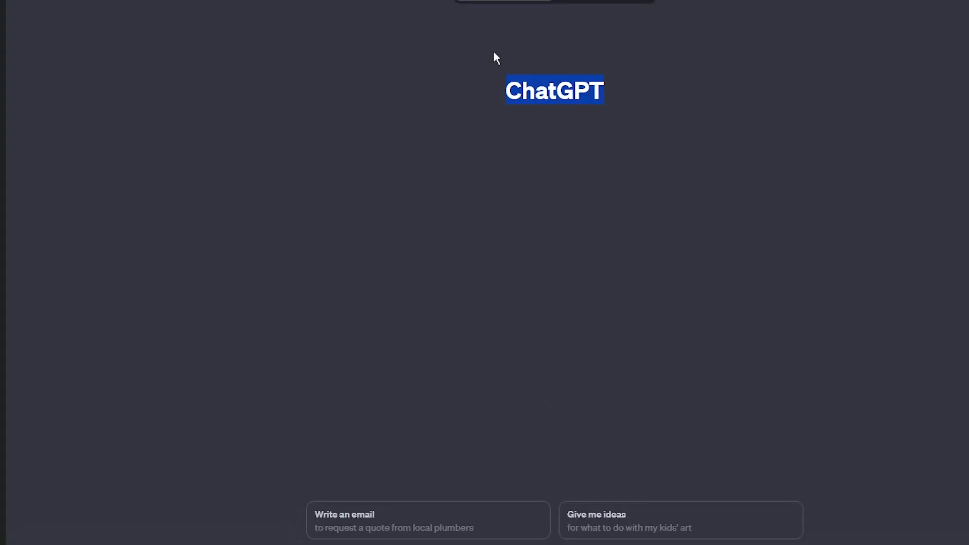
{"action": "mouse_move", "coordinate": [516, 119]}
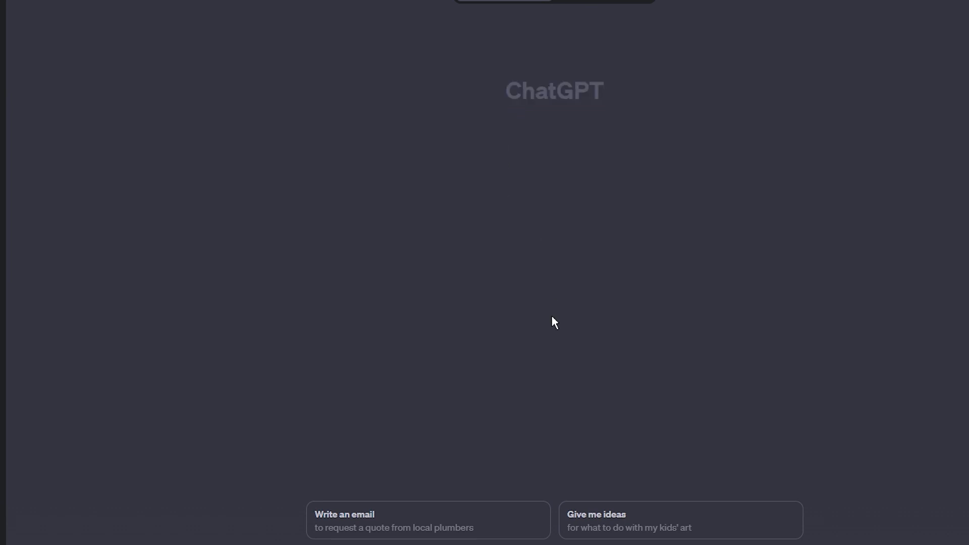
{"action": "mouse_move", "coordinate": [483, 393]}
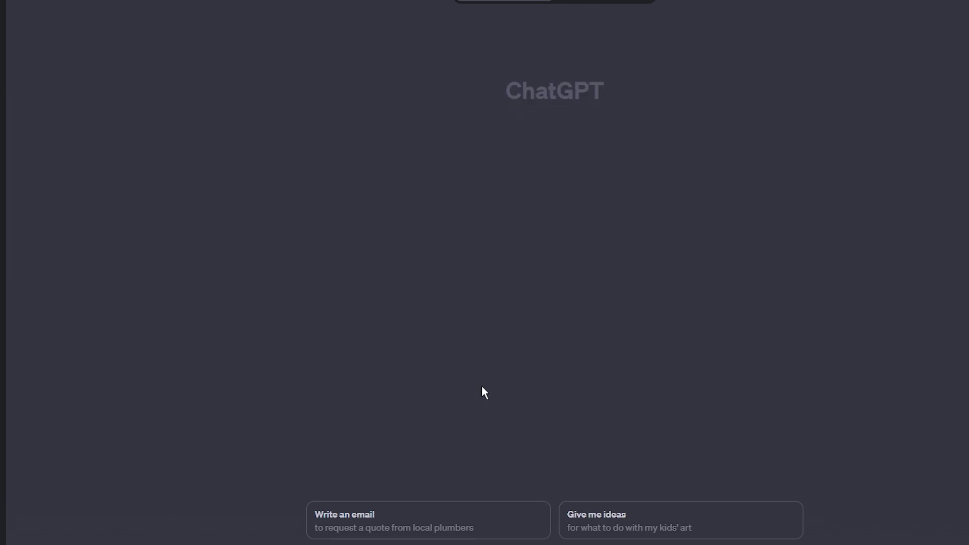
{"action": "mouse_move", "coordinate": [475, 454]}
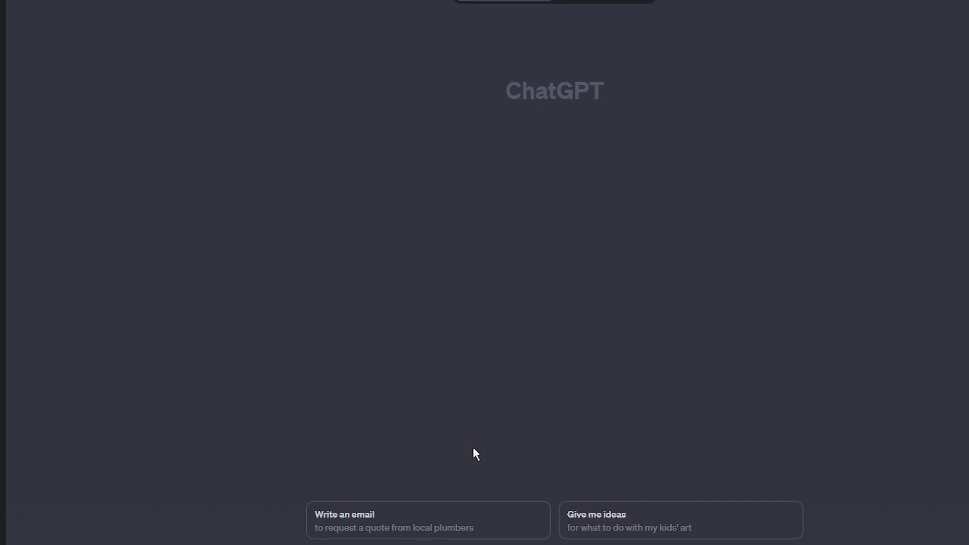
{"action": "mouse_move", "coordinate": [285, 371]}
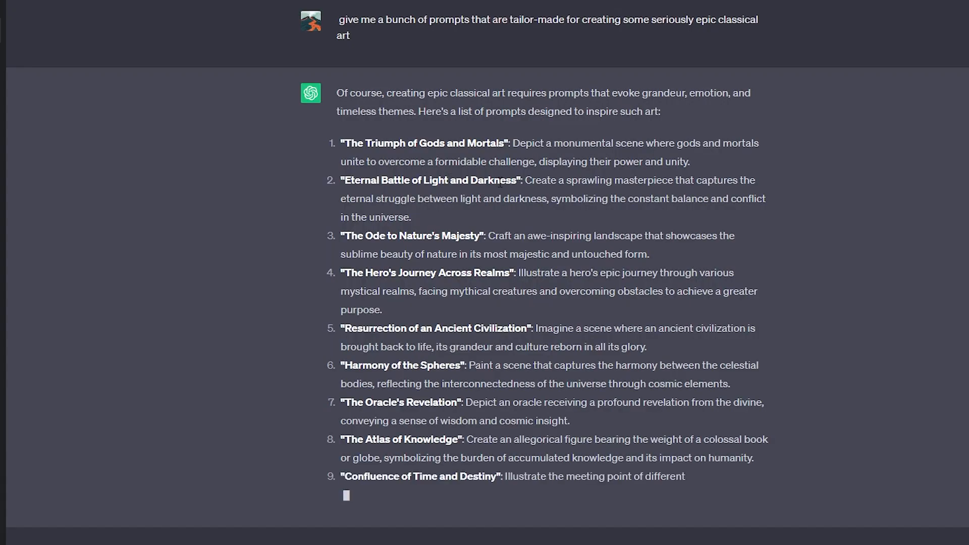
Step: Review ChatGPT's numbered list of epic classical art prompts
{"action": "scroll", "scroll_direction": "down", "scroll_amount": 3}
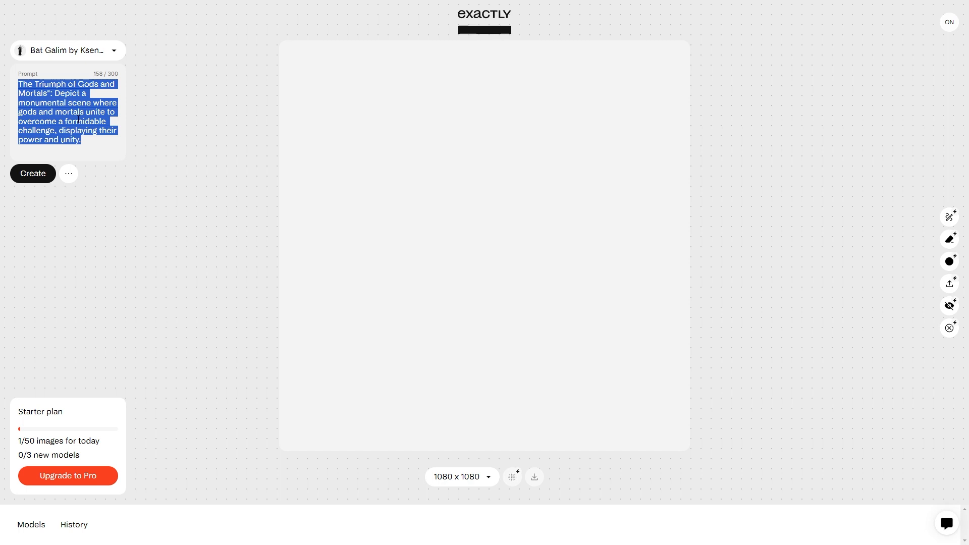
Step: Generate an image from The Triumph of Gods and Mortals prompt
{"action": "left_click", "coordinate": [76, 131]}
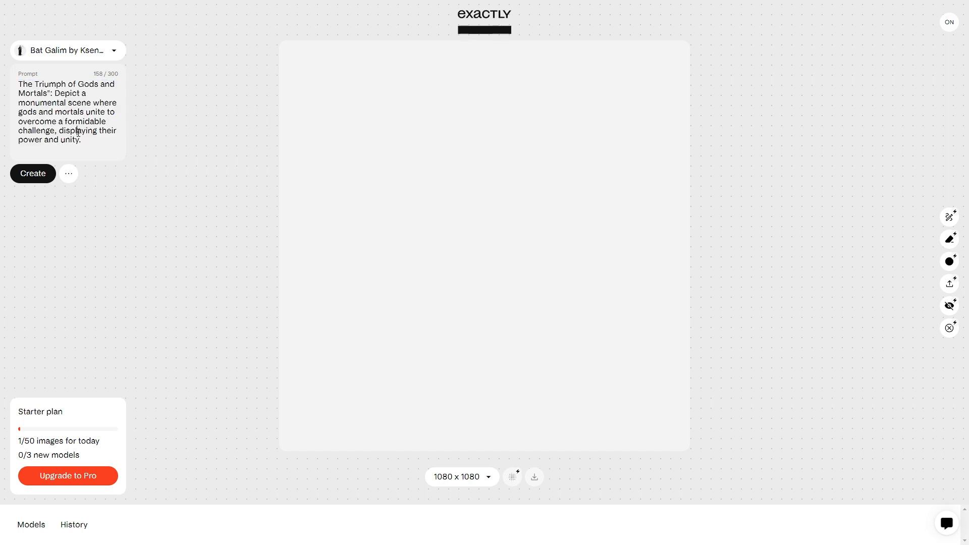
{"action": "mouse_move", "coordinate": [60, 161]}
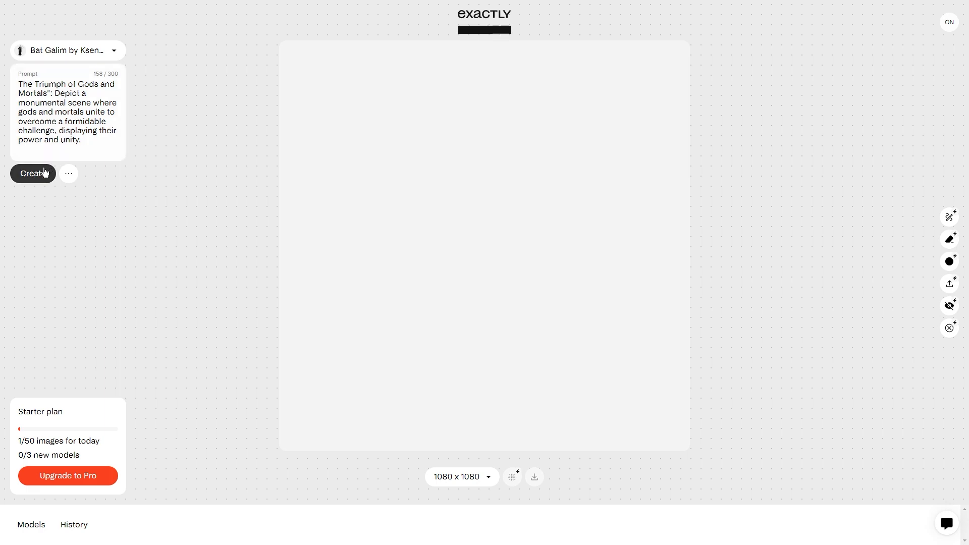
{"action": "left_click", "coordinate": [33, 173]}
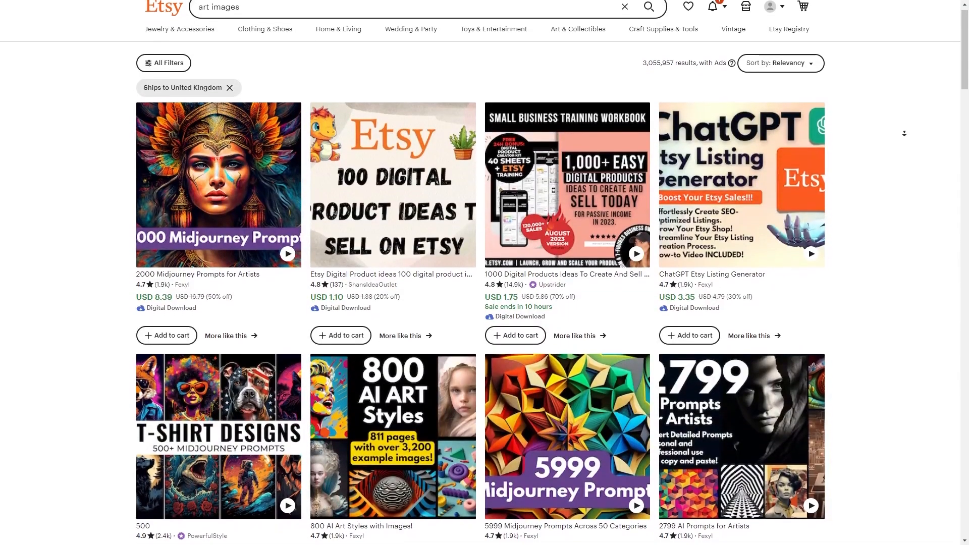
{"action": "scroll", "scroll_direction": "down", "scroll_amount": 3}
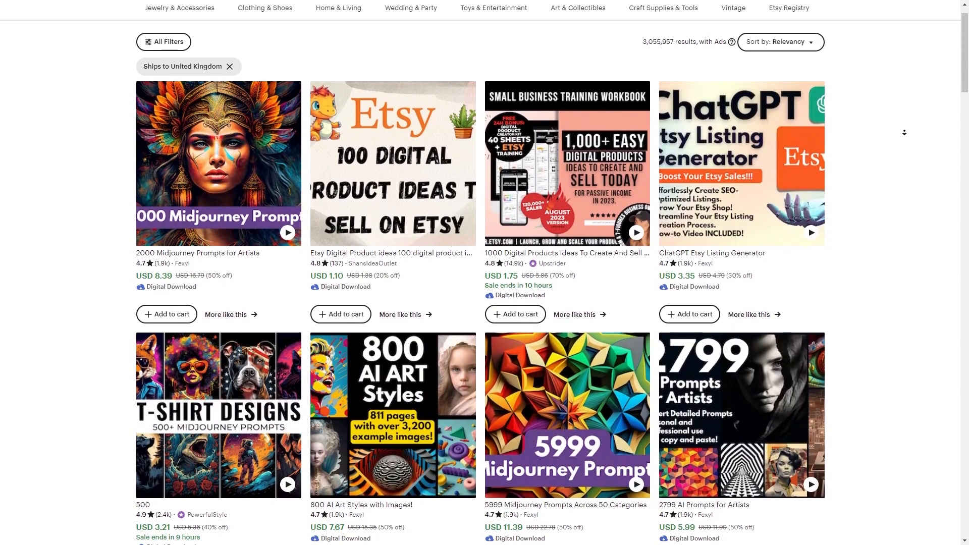
{"action": "scroll", "scroll_direction": "down", "scroll_amount": 3}
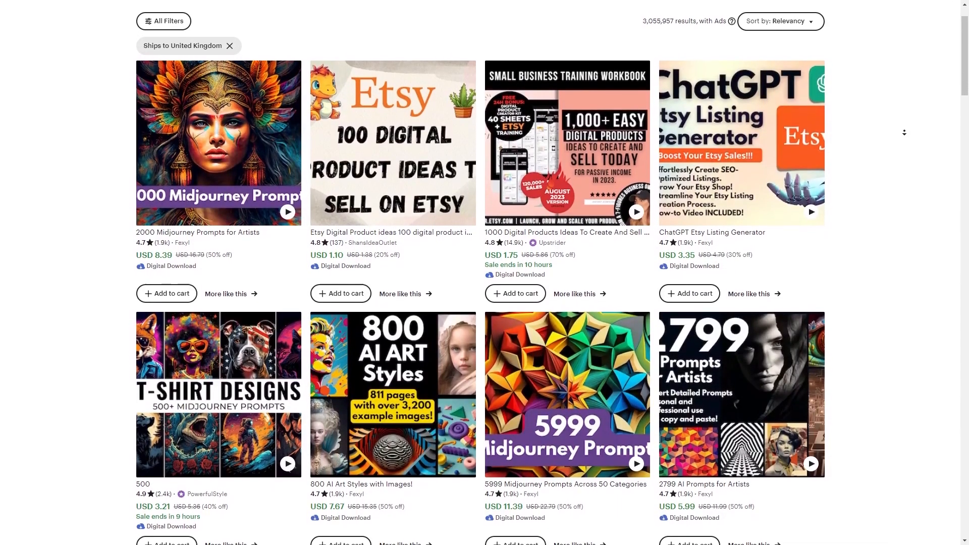
{"action": "scroll", "scroll_direction": "down", "scroll_amount": 3}
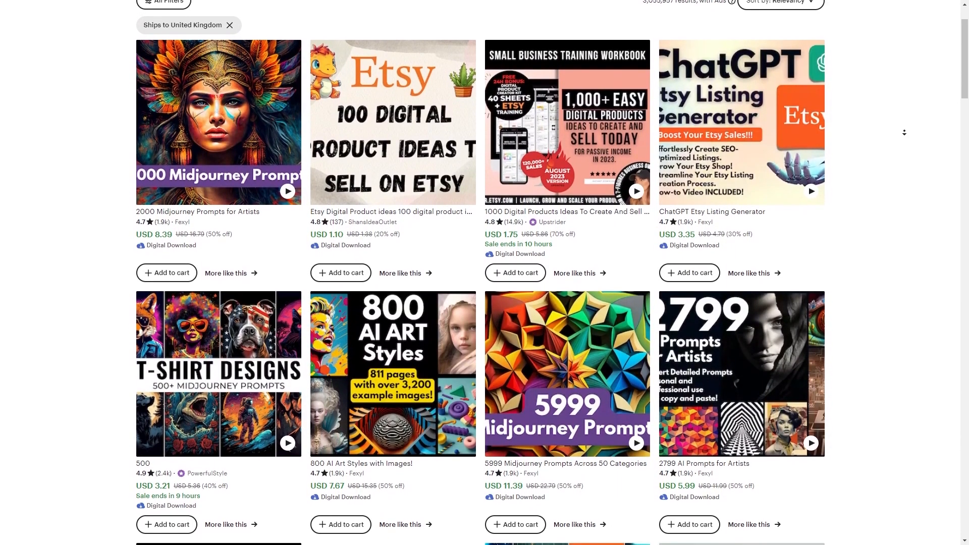
{"action": "scroll", "scroll_direction": "down", "scroll_amount": 3}
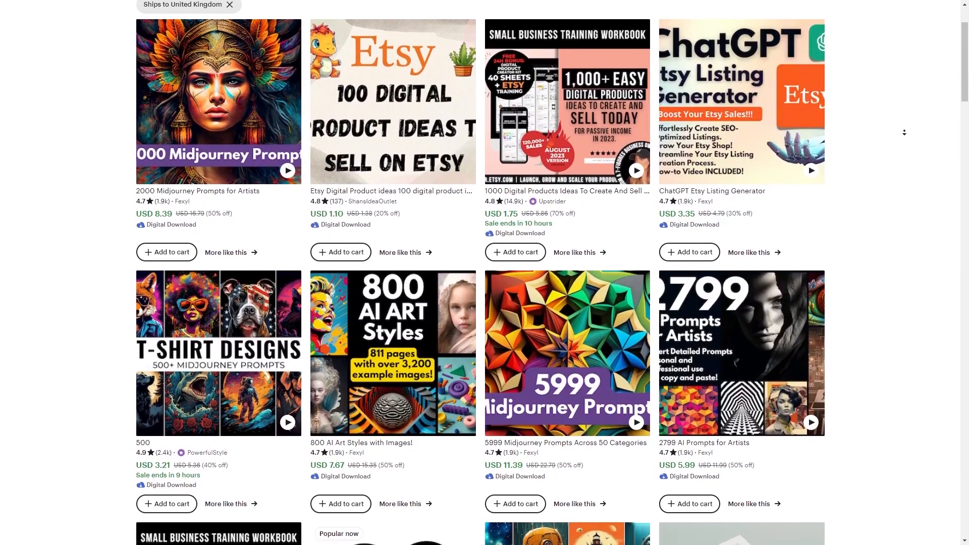
{"action": "scroll", "scroll_direction": "down", "scroll_amount": 3}
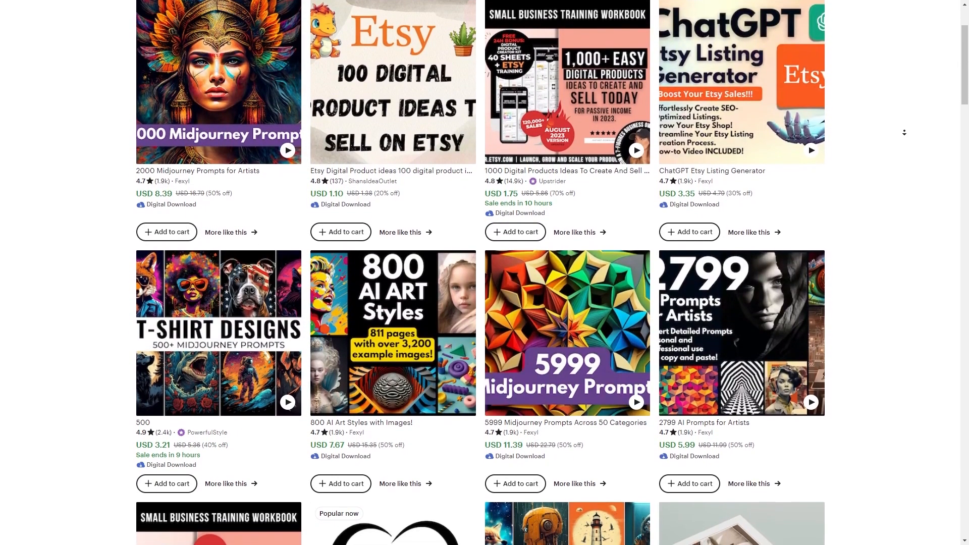
{"action": "scroll", "scroll_direction": "down", "scroll_amount": 3}
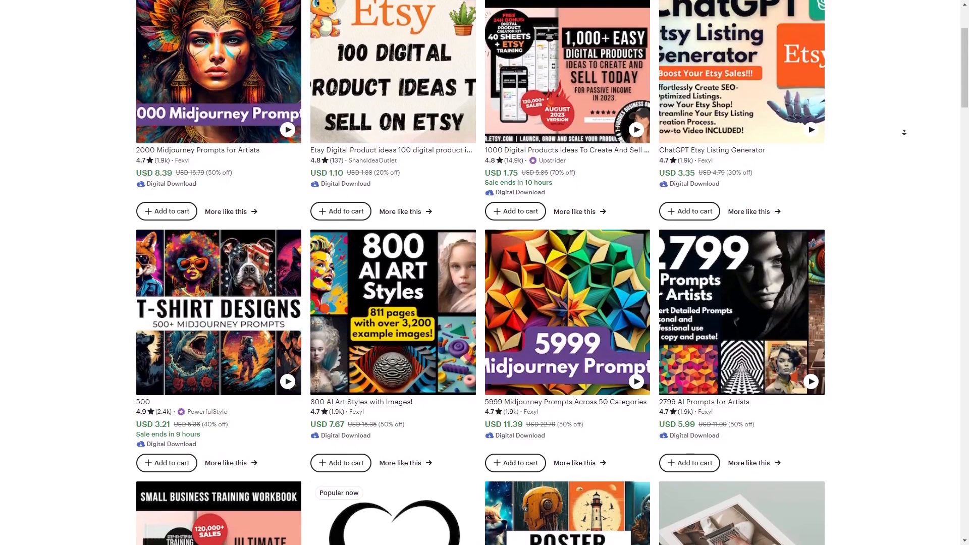
{"action": "scroll", "scroll_direction": "down", "scroll_amount": 3}
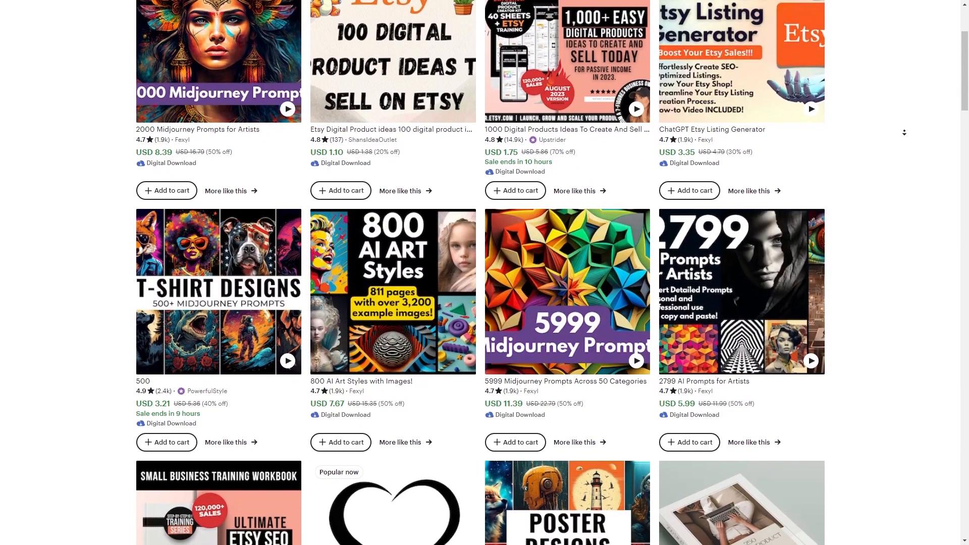
{"action": "scroll", "scroll_direction": "down", "scroll_amount": 3}
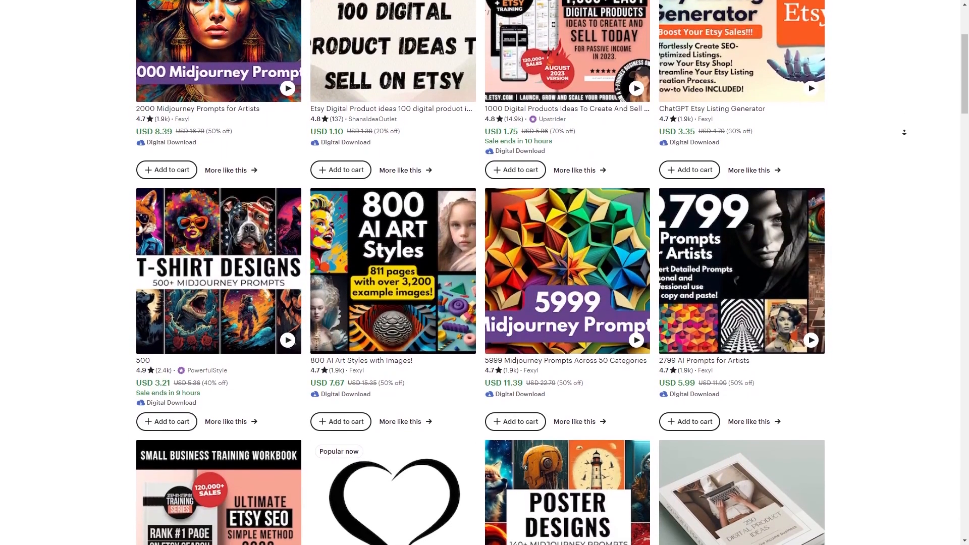
{"action": "scroll", "scroll_direction": "down", "scroll_amount": 3}
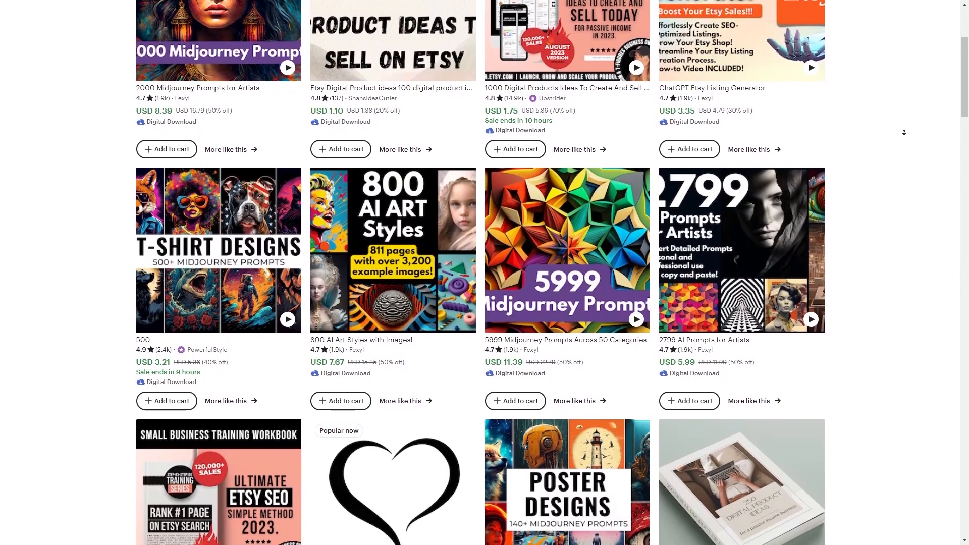
{"action": "scroll", "scroll_direction": "down", "scroll_amount": 3}
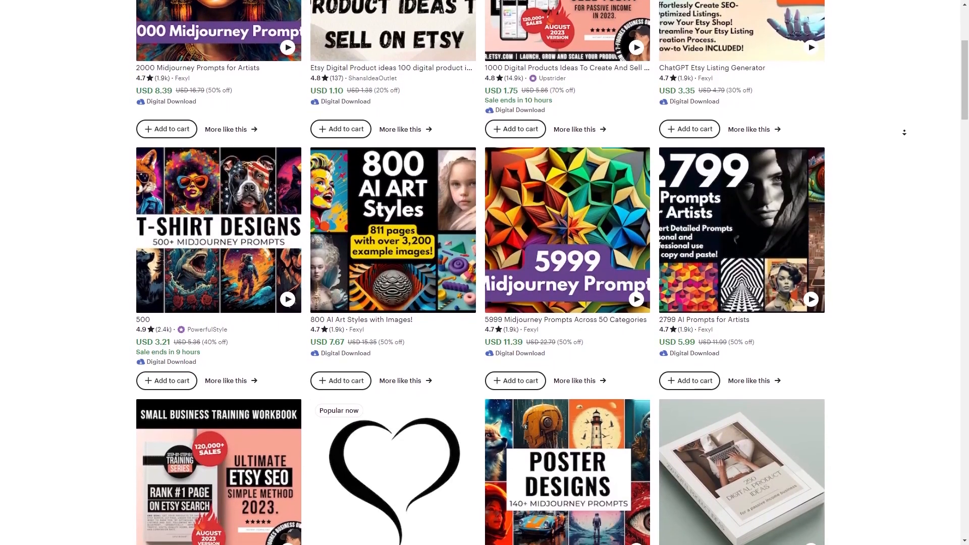
{"action": "scroll", "scroll_direction": "down", "scroll_amount": 3}
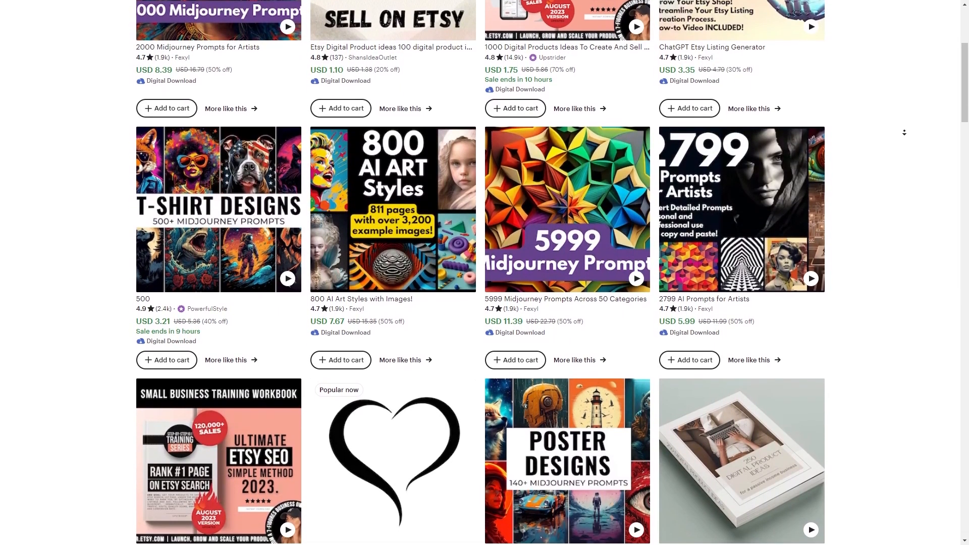
{"action": "scroll", "scroll_direction": "down", "scroll_amount": 3}
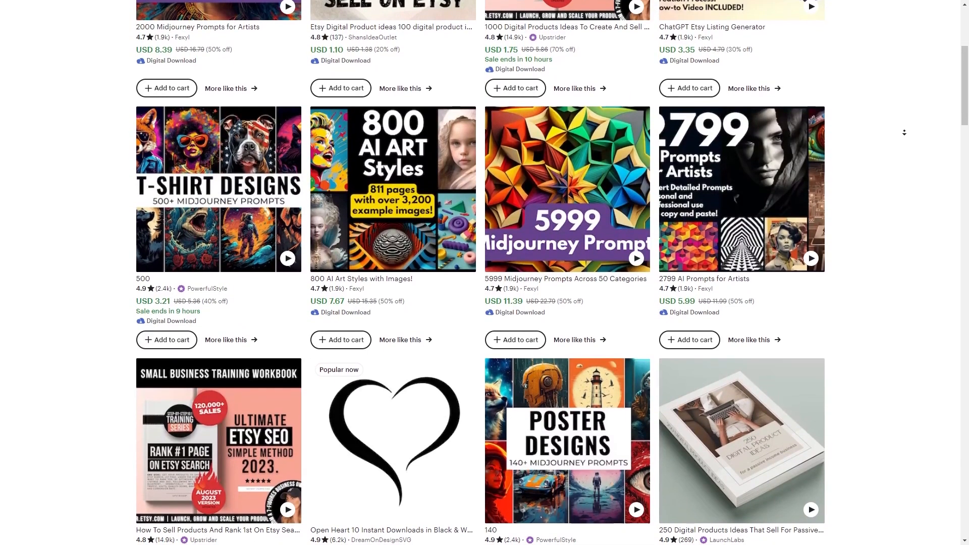
{"action": "scroll", "scroll_direction": "down", "scroll_amount": 3}
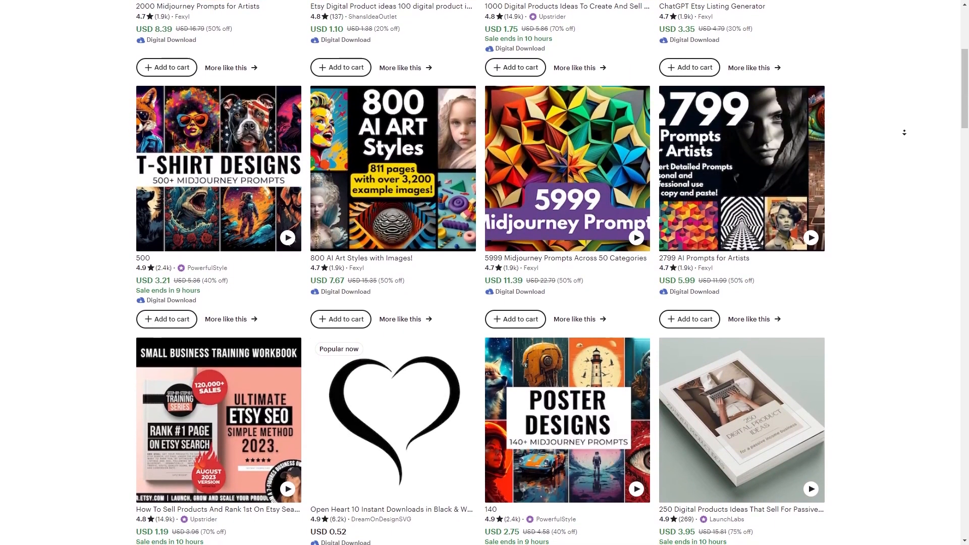
{"action": "scroll", "scroll_direction": "down", "scroll_amount": 3}
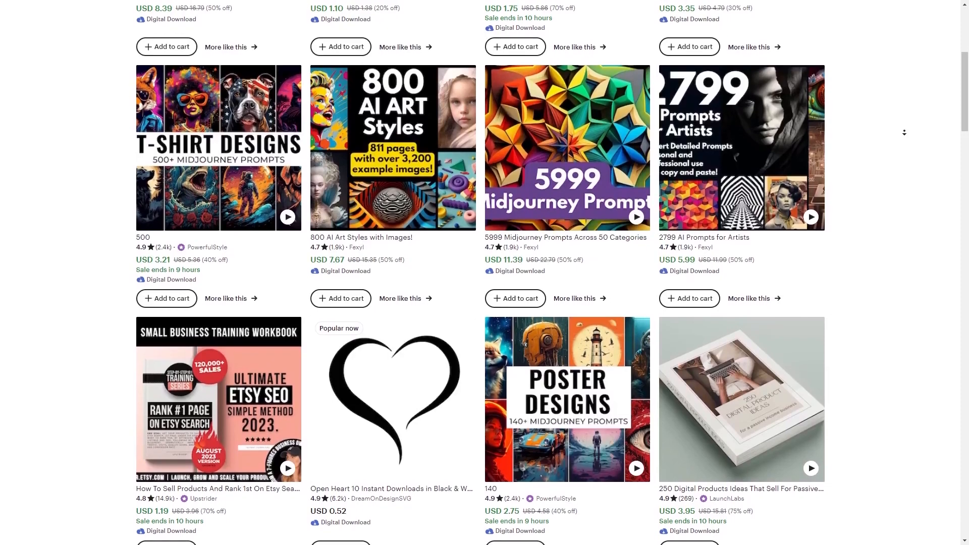
{"action": "scroll", "scroll_direction": "down", "scroll_amount": 3}
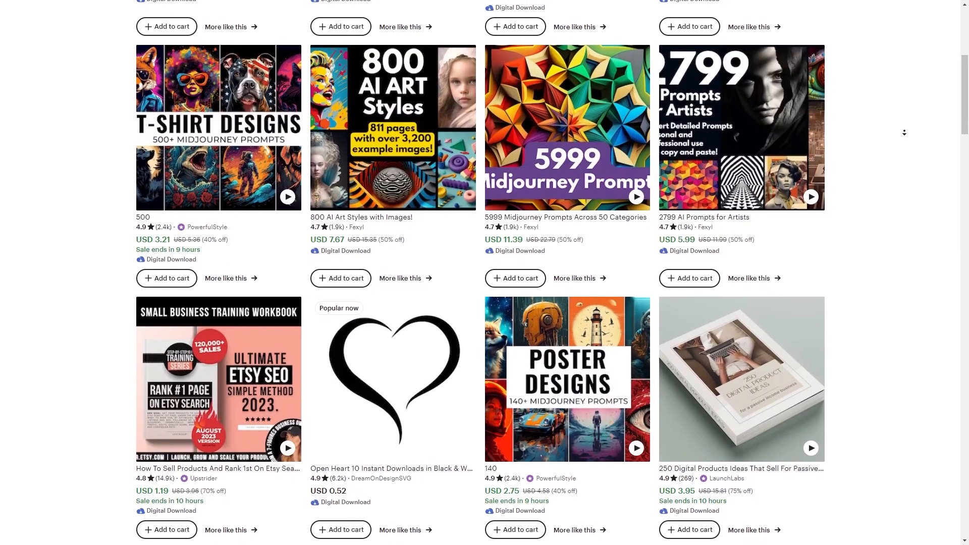
{"action": "scroll", "scroll_direction": "down", "scroll_amount": 3}
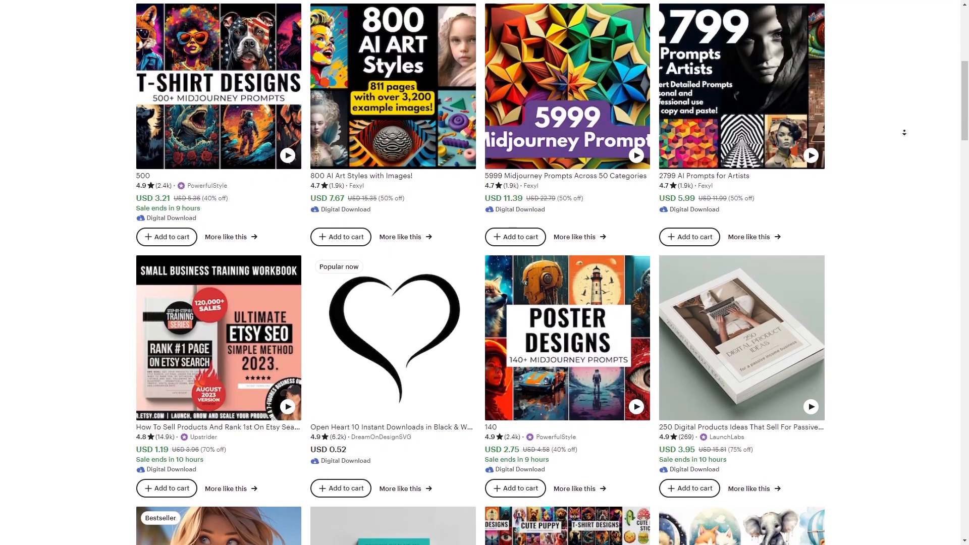
{"action": "scroll", "scroll_direction": "down", "scroll_amount": 3}
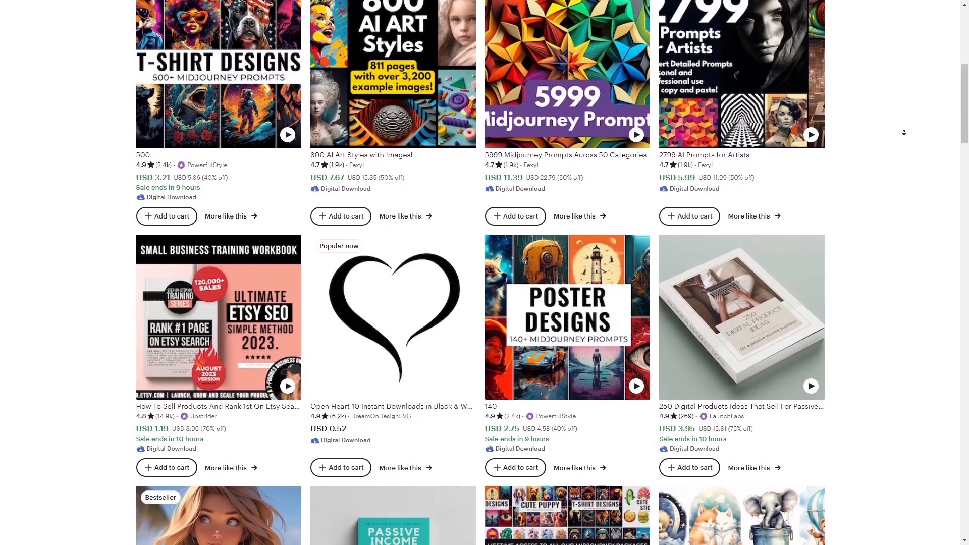
{"action": "scroll", "scroll_direction": "down", "scroll_amount": 3}
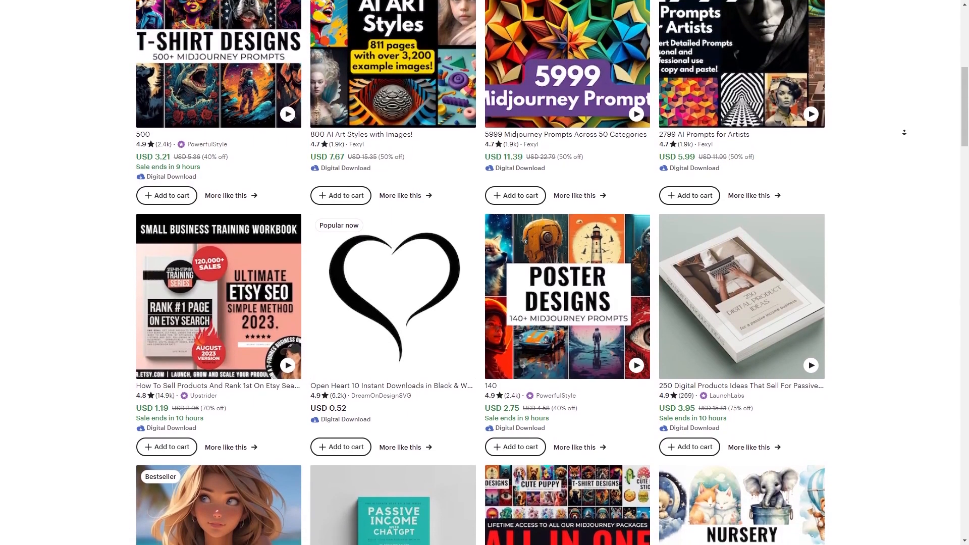
{"action": "scroll", "scroll_direction": "down", "scroll_amount": 3}
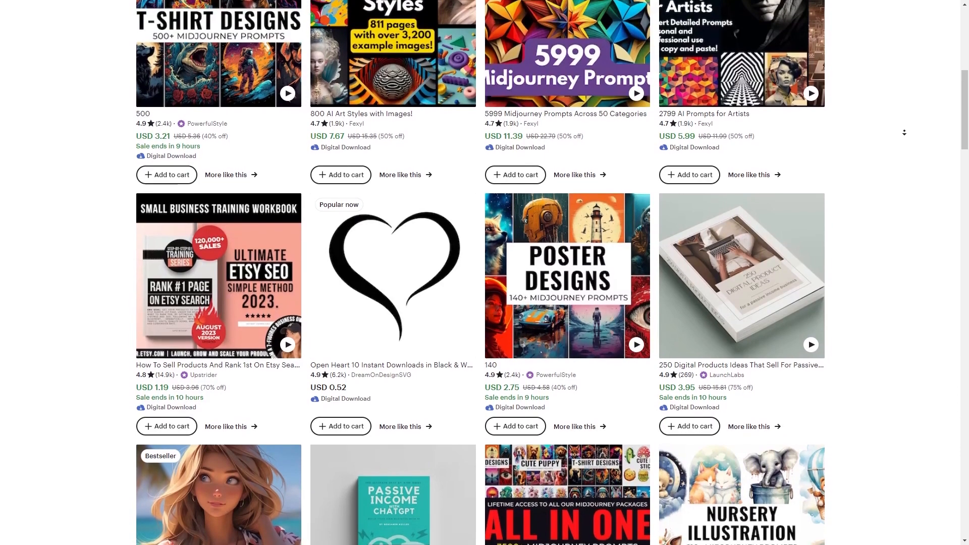
{"action": "scroll", "scroll_direction": "down", "scroll_amount": 3}
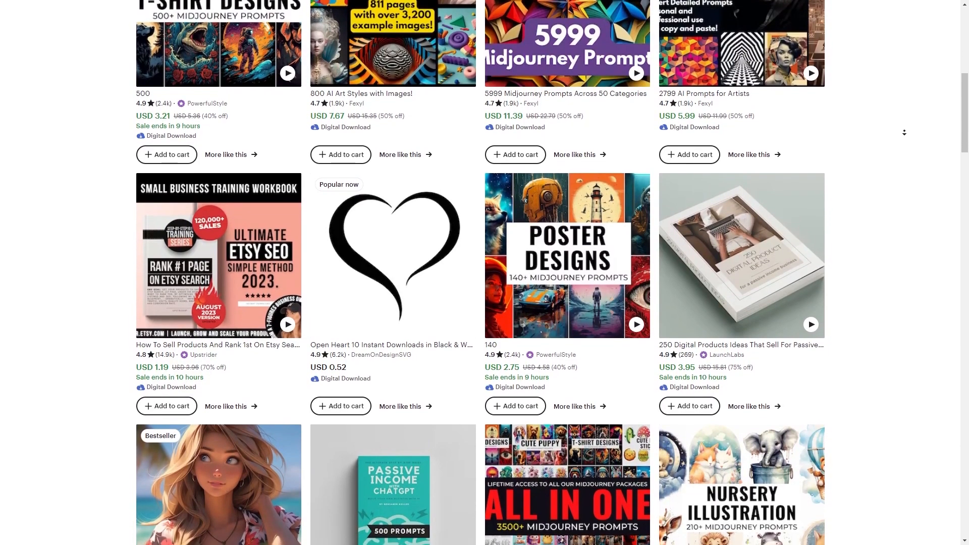
{"action": "scroll", "scroll_direction": "down", "scroll_amount": 3}
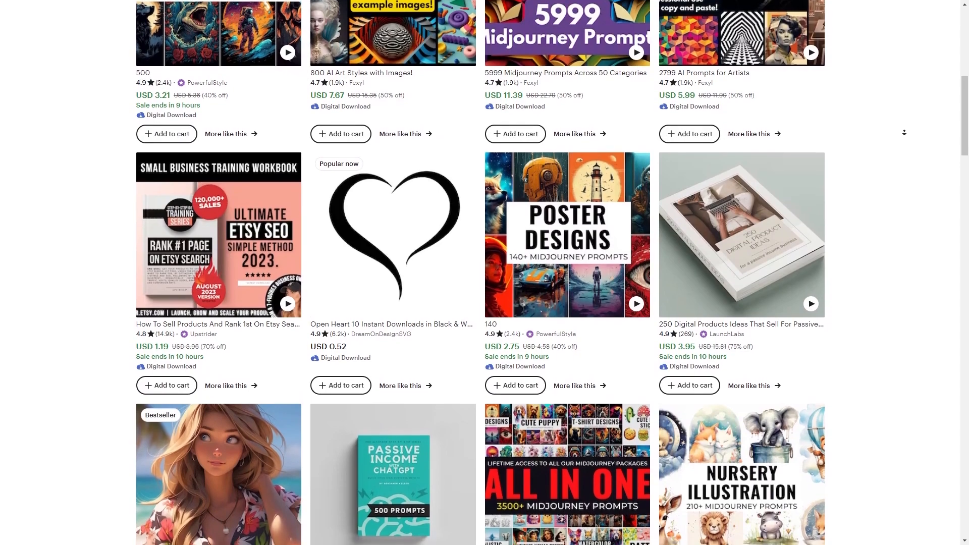
{"action": "scroll", "scroll_direction": "down", "scroll_amount": 3}
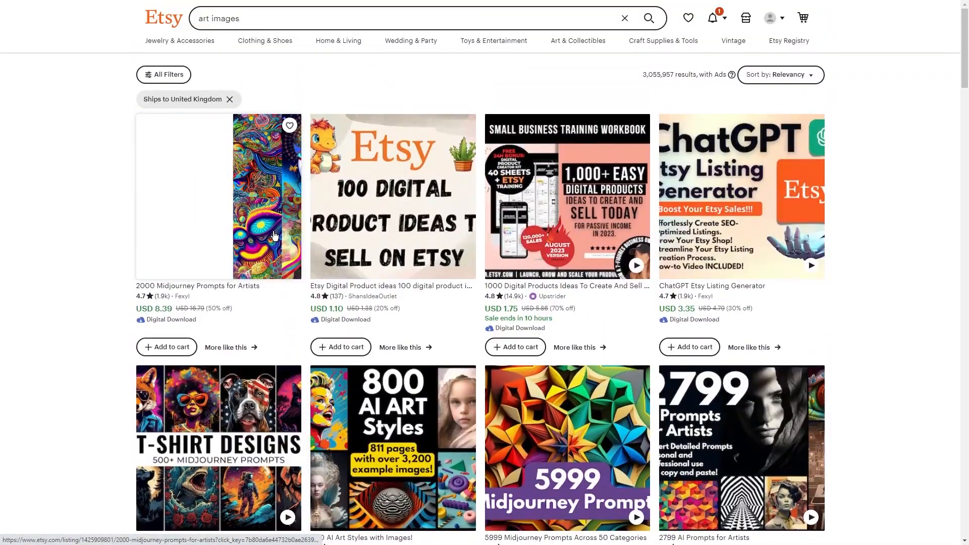
{"action": "left_click", "coordinate": [218, 196]}
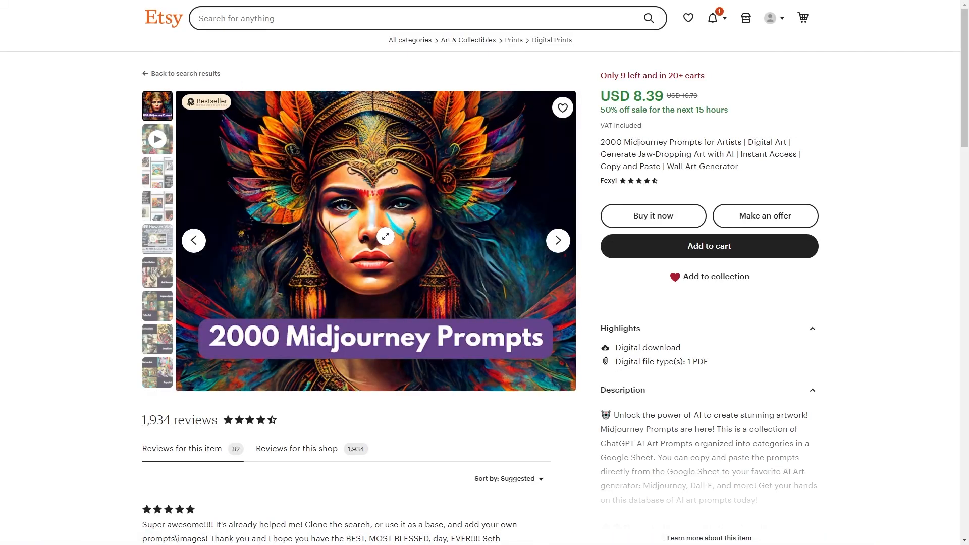
Step: Flip through the 2000 Midjourney Prompts for Artists listing's product photos, ending on the example outputs
{"action": "left_click", "coordinate": [556, 241]}
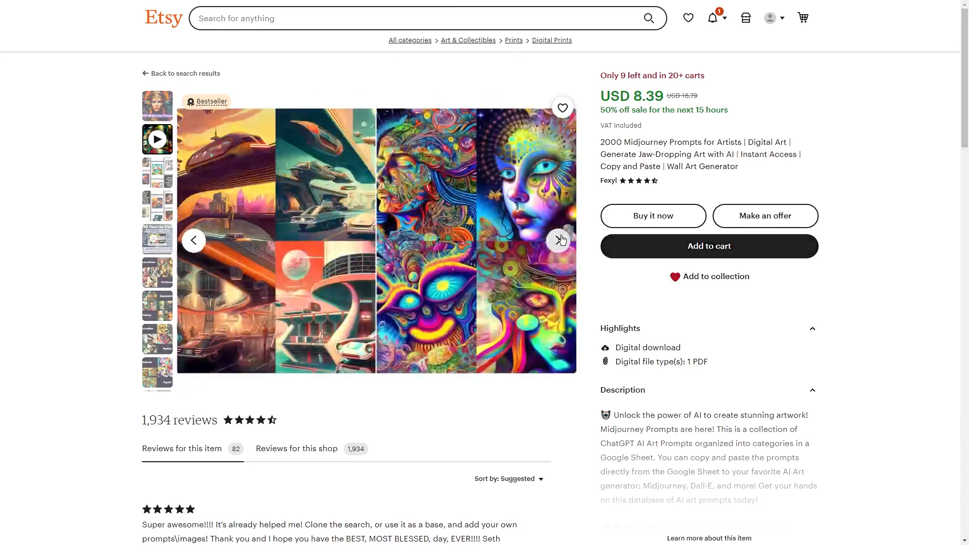
{"action": "left_click", "coordinate": [559, 241]}
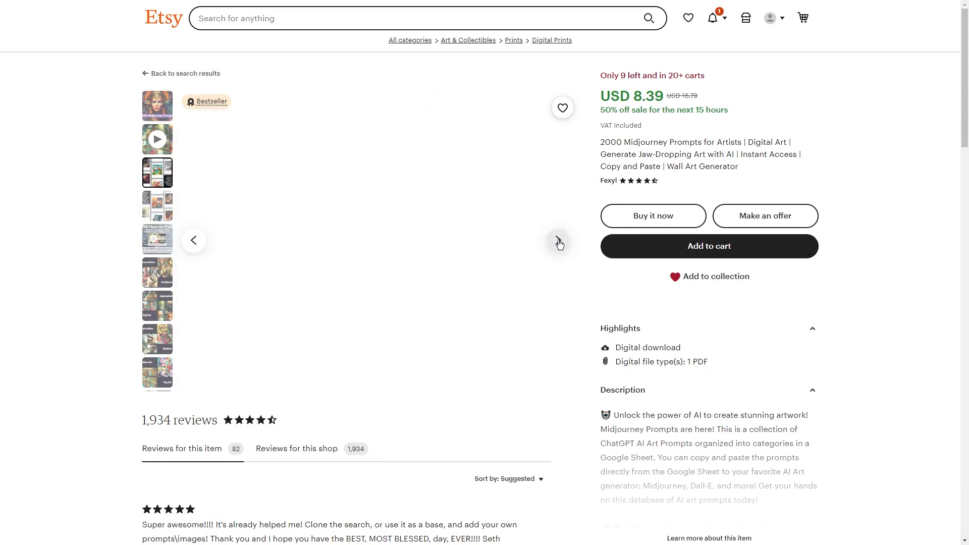
{"action": "left_click", "coordinate": [557, 241]}
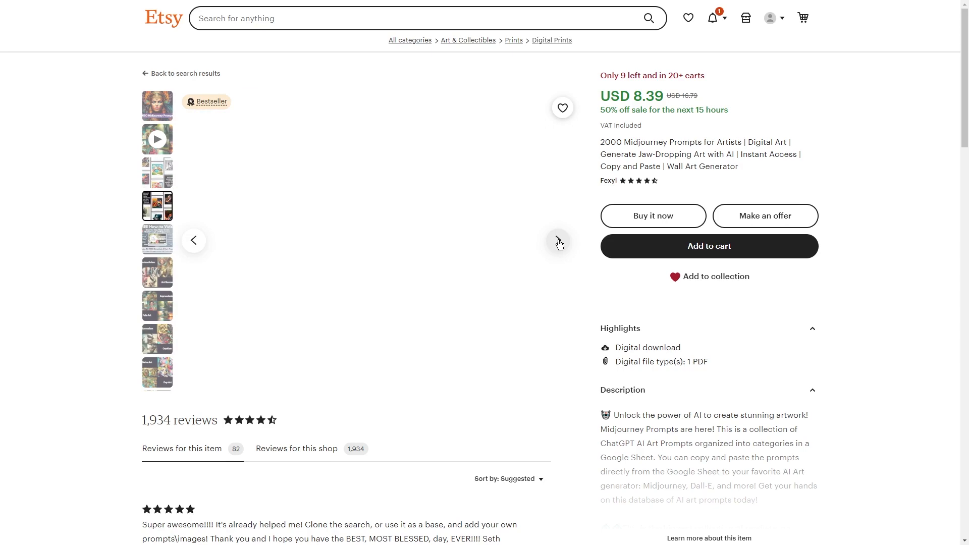
{"action": "left_click", "coordinate": [558, 240]}
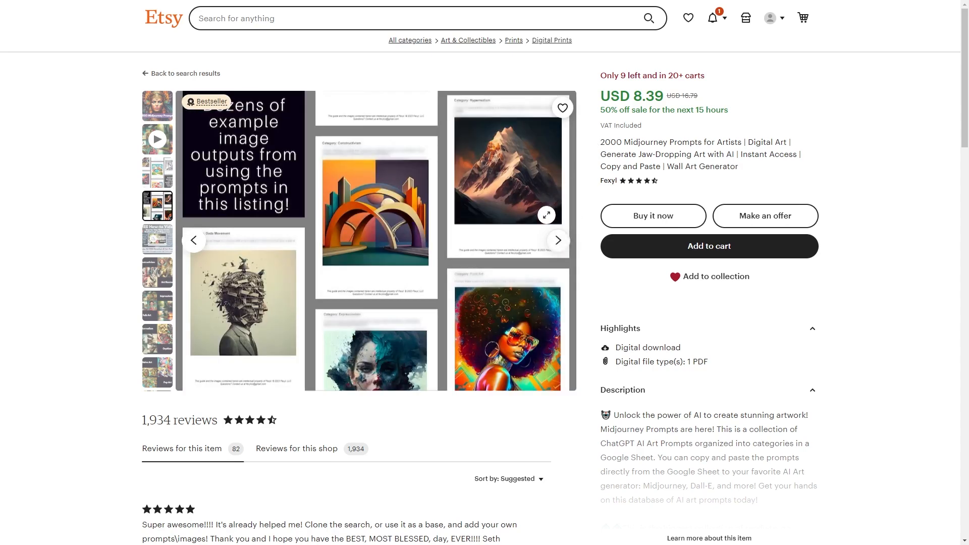
{"action": "scroll", "scroll_direction": "down", "scroll_amount": 3}
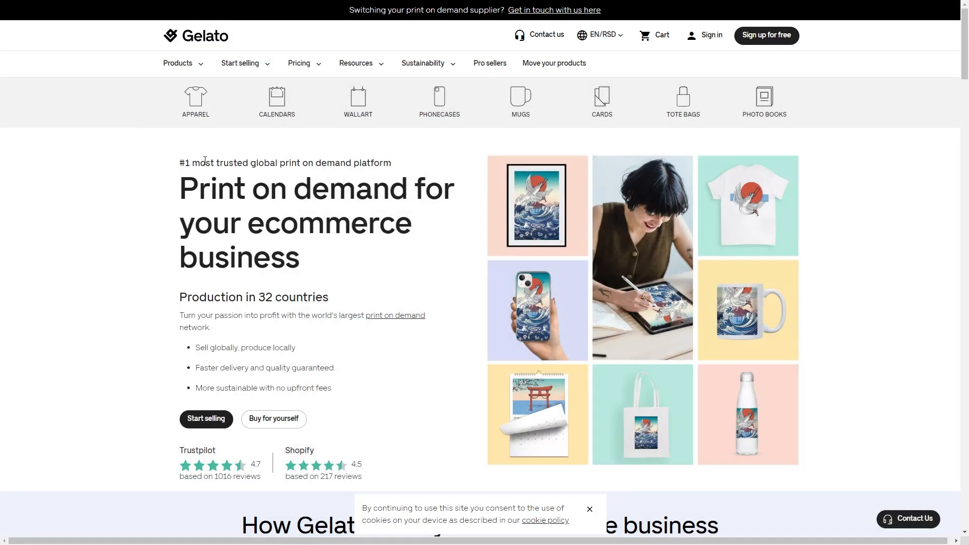
{"action": "mouse_move", "coordinate": [370, 202]}
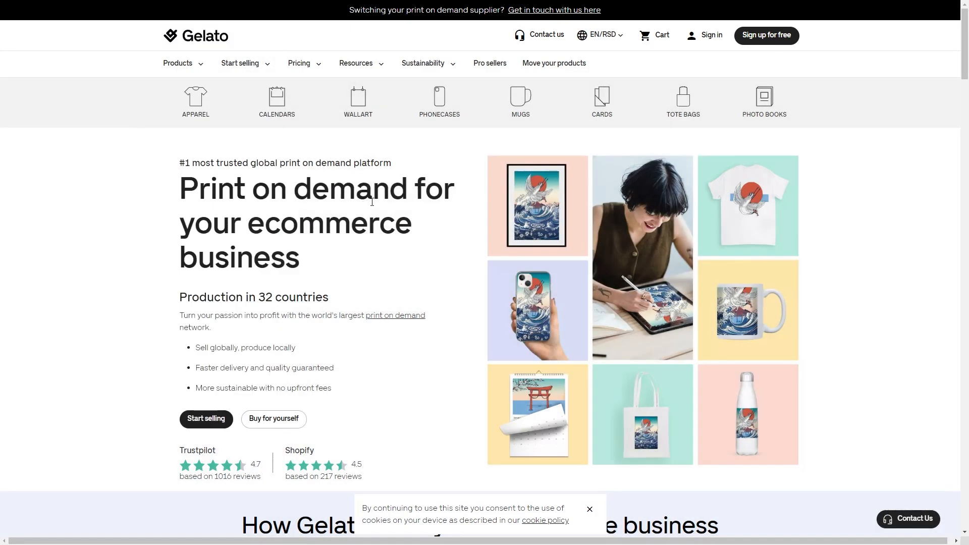
Step: Look through Gelato's selling features, store integrations and sellable product categories on the homepage
{"action": "scroll", "scroll_direction": "down", "scroll_amount": 3}
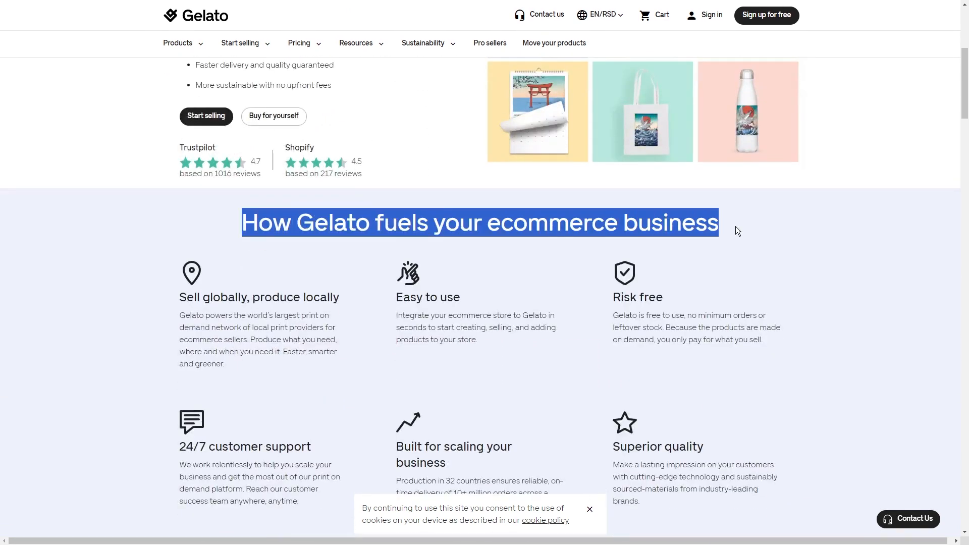
{"action": "scroll", "scroll_direction": "down", "scroll_amount": 3}
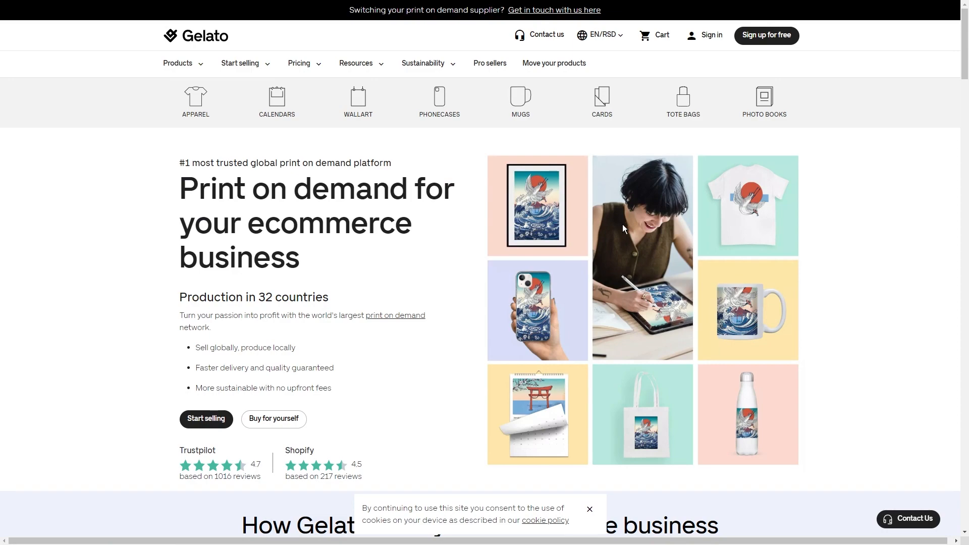
{"action": "scroll", "scroll_direction": "down", "scroll_amount": 3}
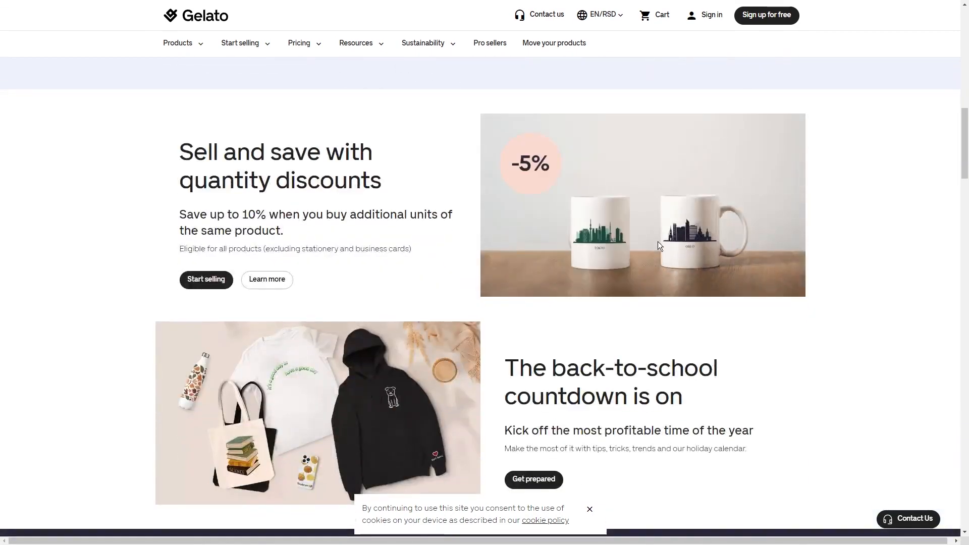
{"action": "scroll", "scroll_direction": "down", "scroll_amount": 3}
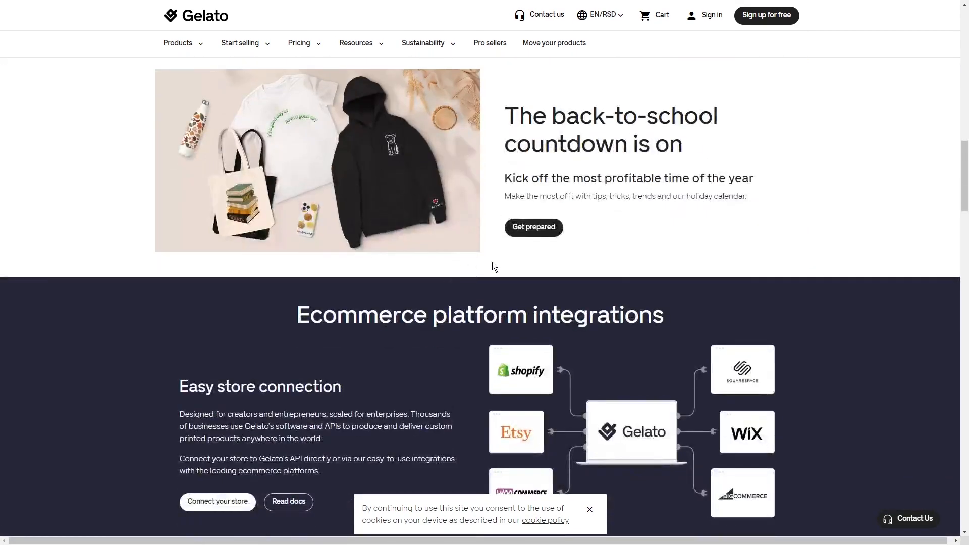
{"action": "scroll", "scroll_direction": "down", "scroll_amount": 3}
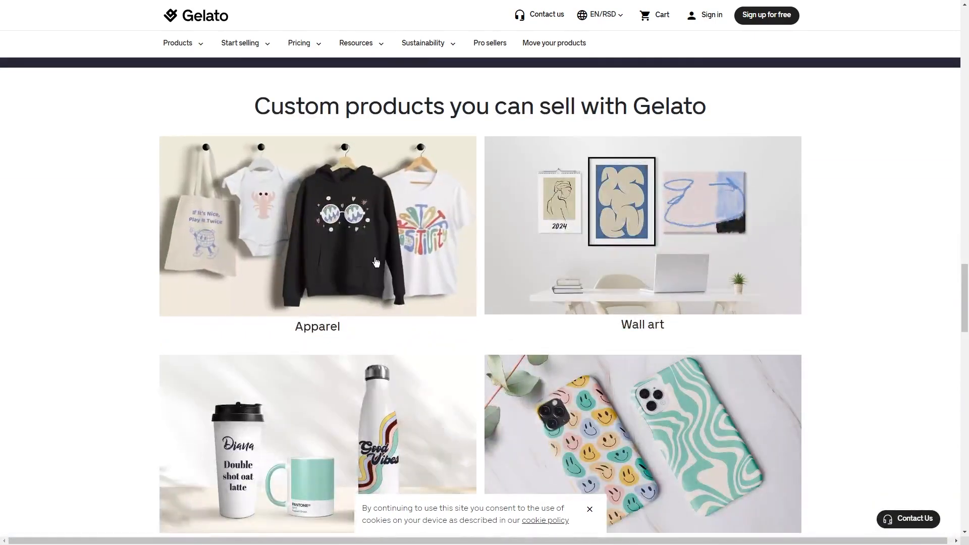
{"action": "scroll", "scroll_direction": "down", "scroll_amount": 3}
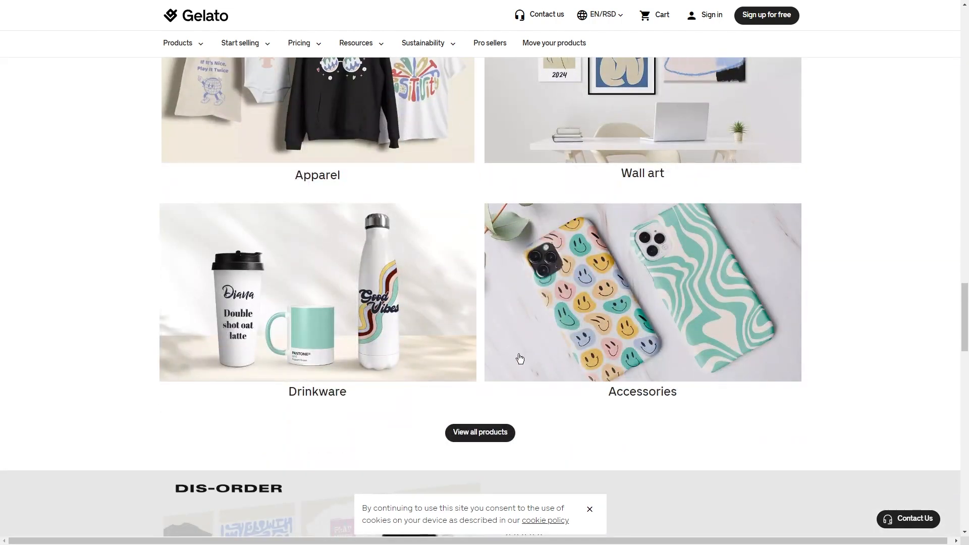
{"action": "scroll", "scroll_direction": "down", "scroll_amount": 3}
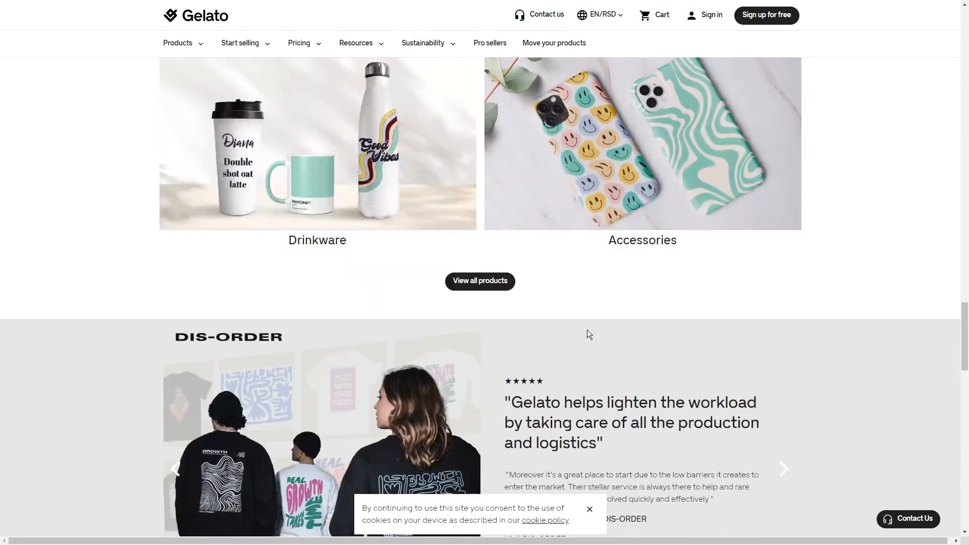
{"action": "scroll", "scroll_direction": "down", "scroll_amount": 3}
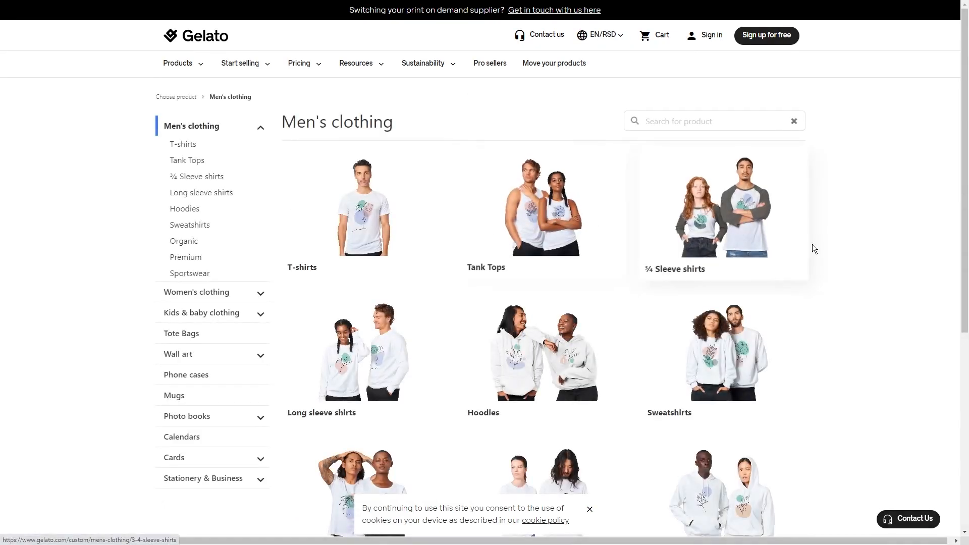
{"action": "mouse_move", "coordinate": [192, 224]}
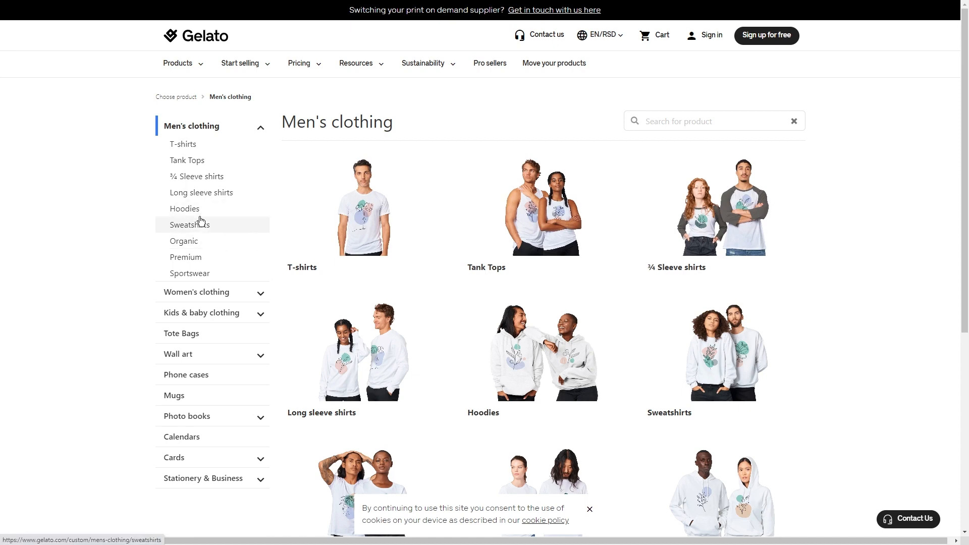
Step: View Gelato's men's sweatshirts catalogue, then the canvas wall art products
{"action": "left_click", "coordinate": [191, 224]}
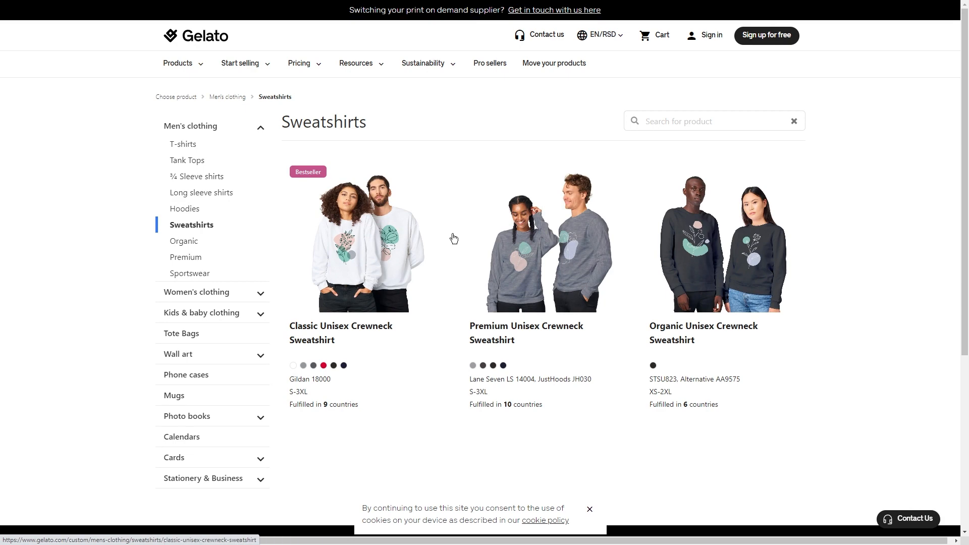
{"action": "scroll", "scroll_direction": "down", "scroll_amount": 3}
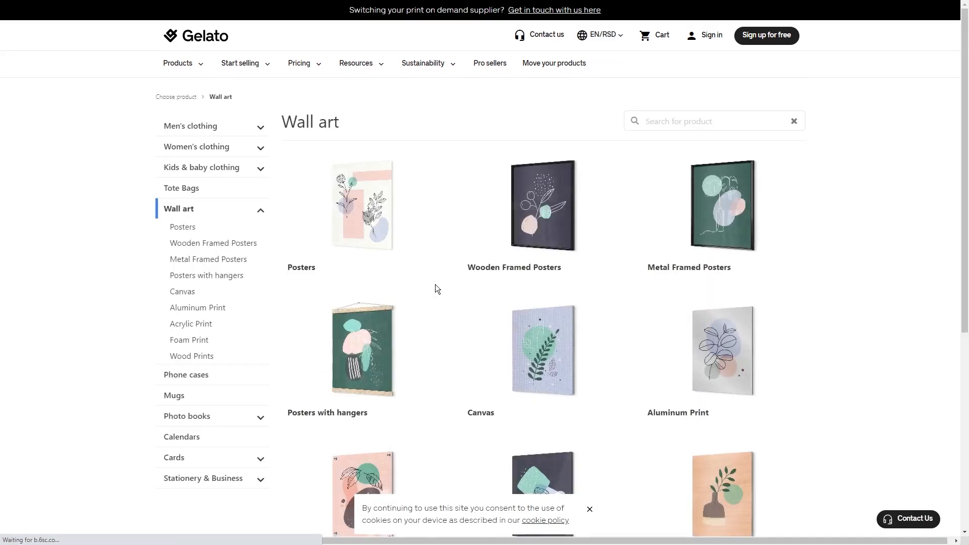
{"action": "scroll", "scroll_direction": "down", "scroll_amount": 3}
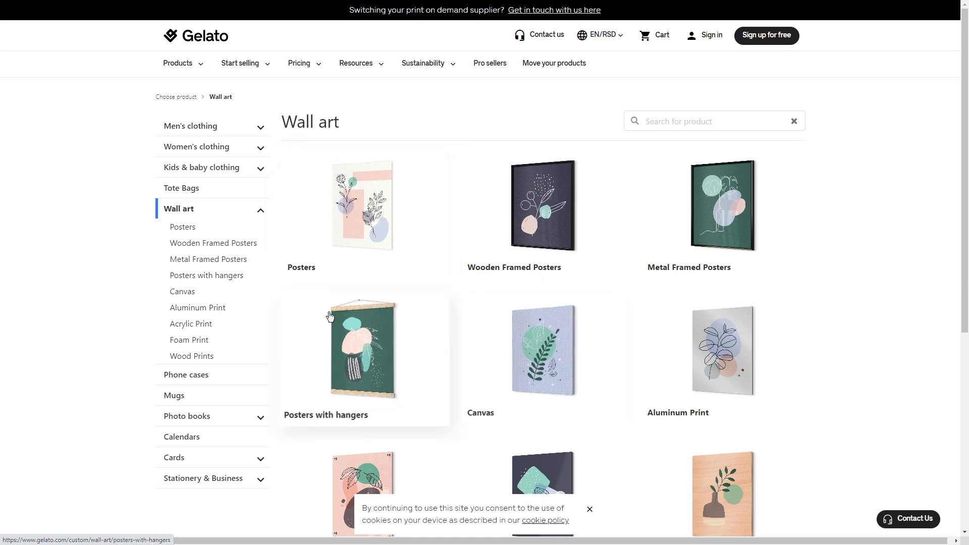
{"action": "mouse_move", "coordinate": [183, 291]}
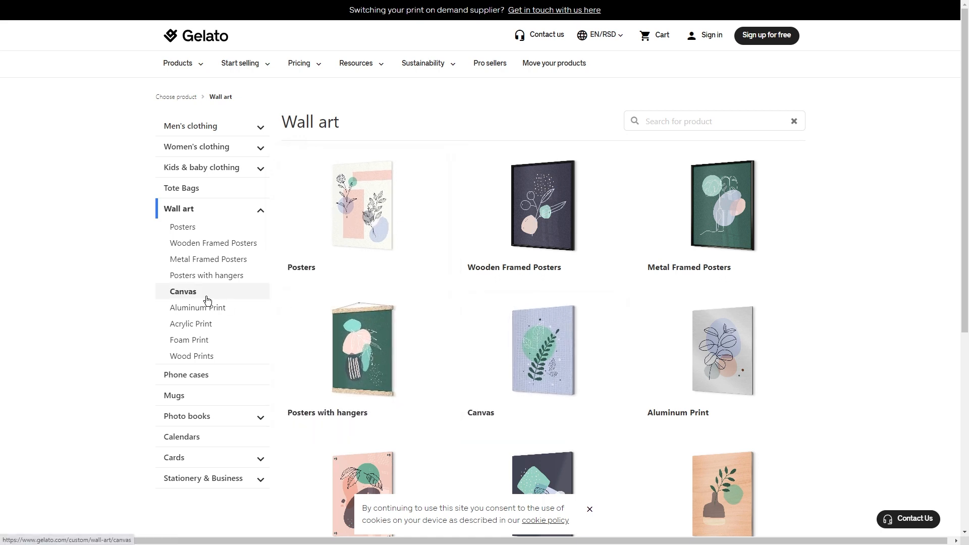
{"action": "left_click", "coordinate": [183, 291]}
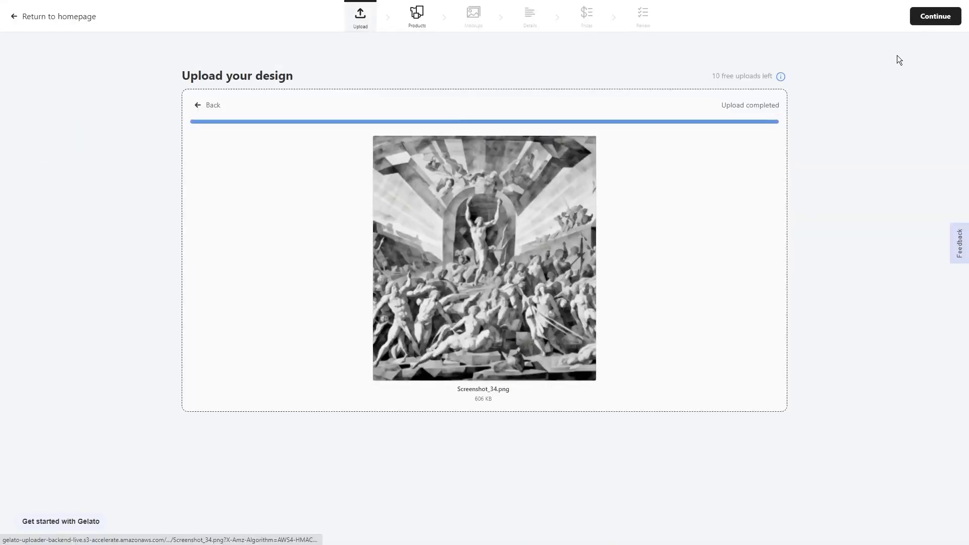
Step: Continue past the uploaded design and choose a poster product for the artwork
{"action": "left_click", "coordinate": [935, 16]}
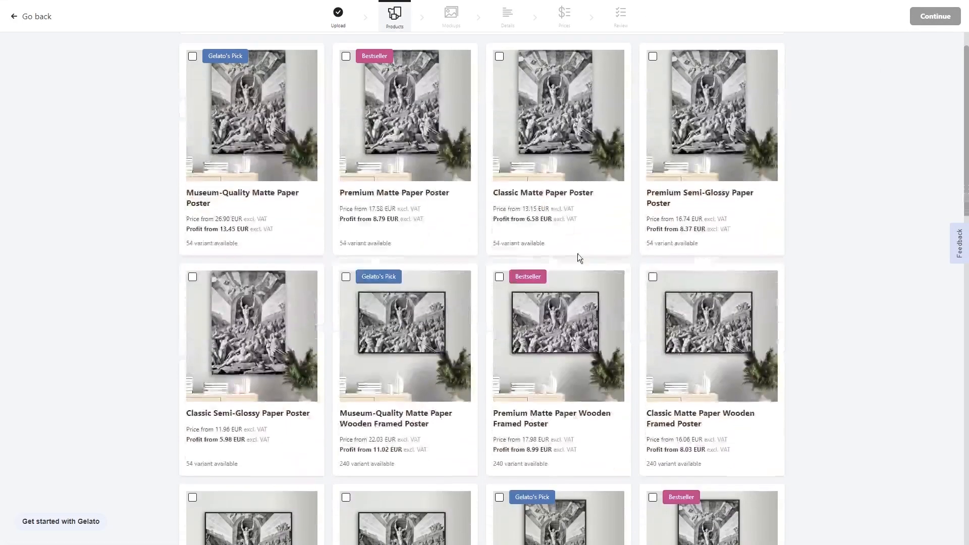
{"action": "scroll", "scroll_direction": "down", "scroll_amount": 3}
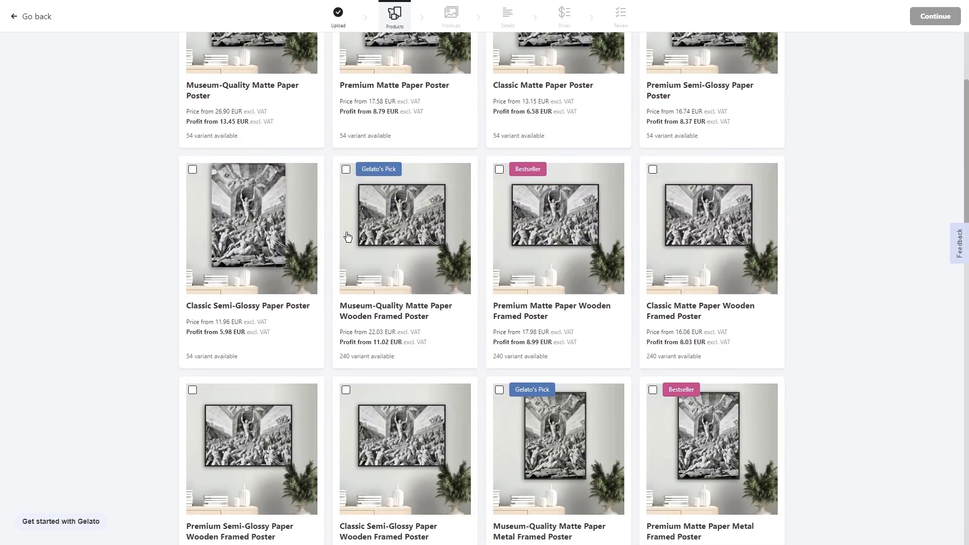
{"action": "left_click", "coordinate": [934, 16]}
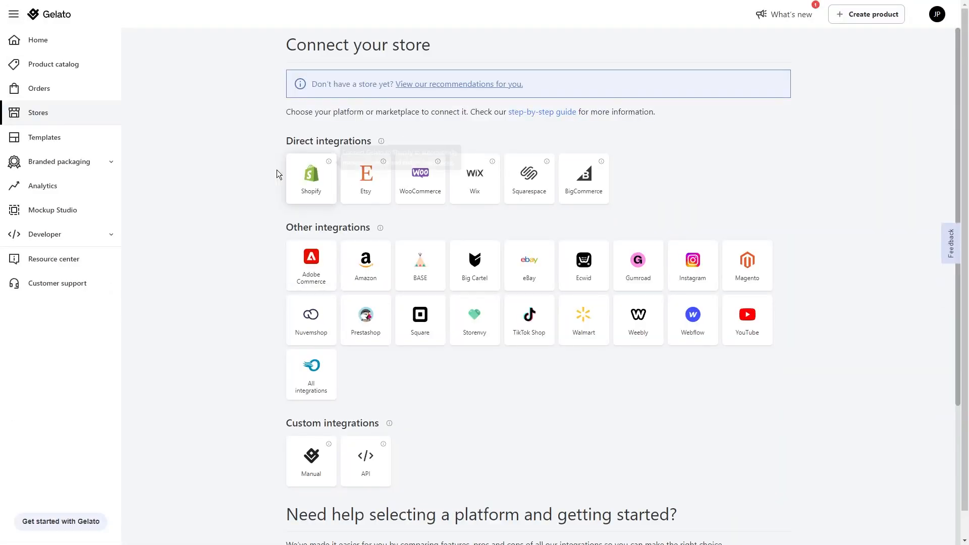
{"action": "mouse_move", "coordinate": [249, 181]}
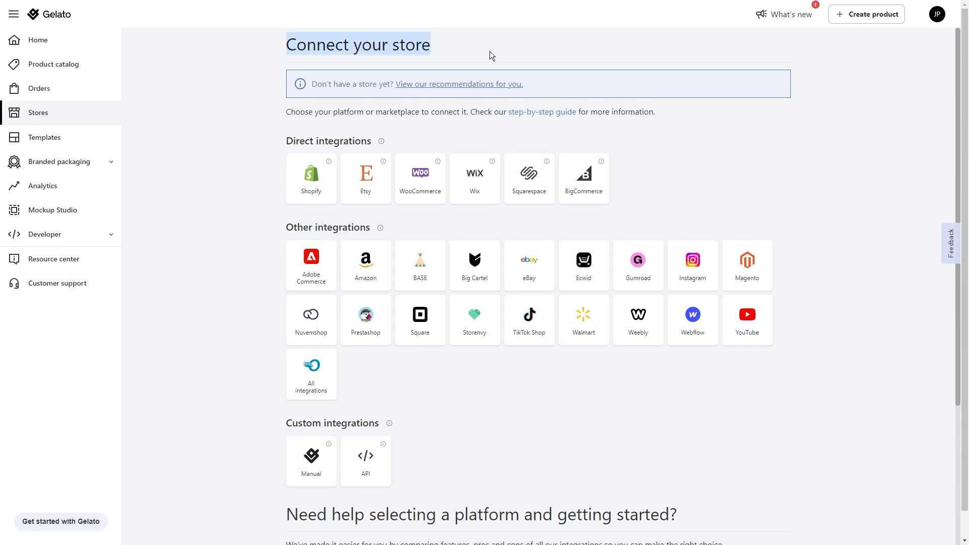
Step: Pick Etsy under Direct integrations and proceed to Etsy's Grant access page for Gelato
{"action": "scroll", "scroll_direction": "down", "scroll_amount": 3}
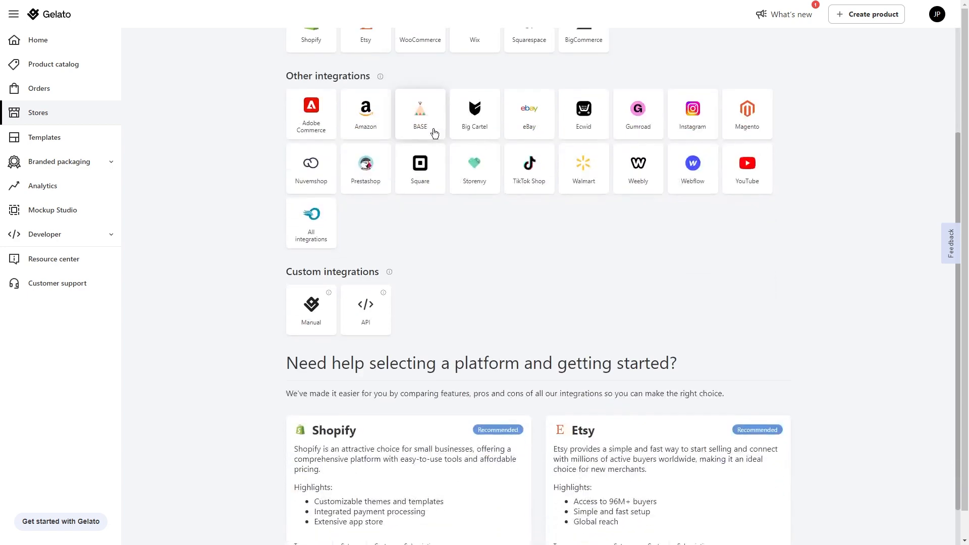
{"action": "scroll", "scroll_direction": "up", "scroll_amount": 3}
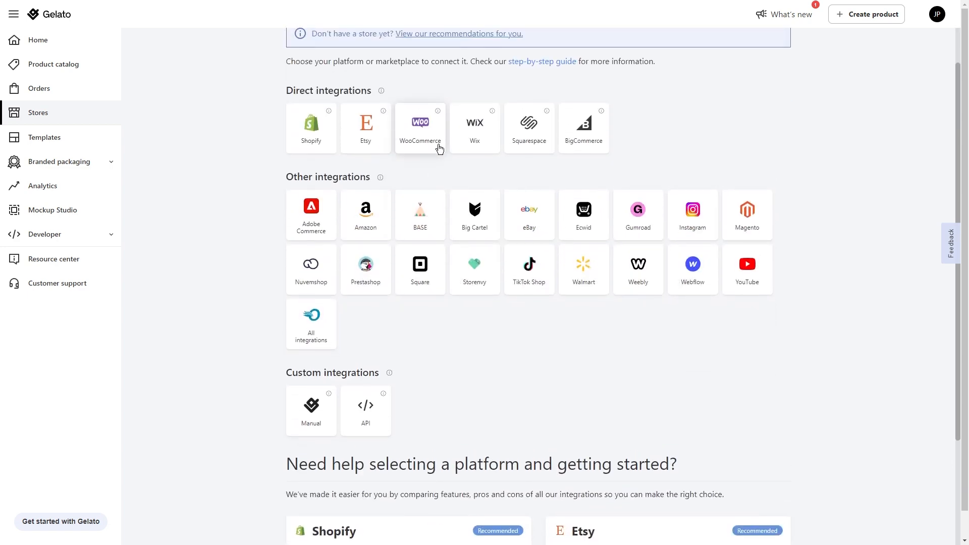
{"action": "mouse_move", "coordinate": [352, 138]}
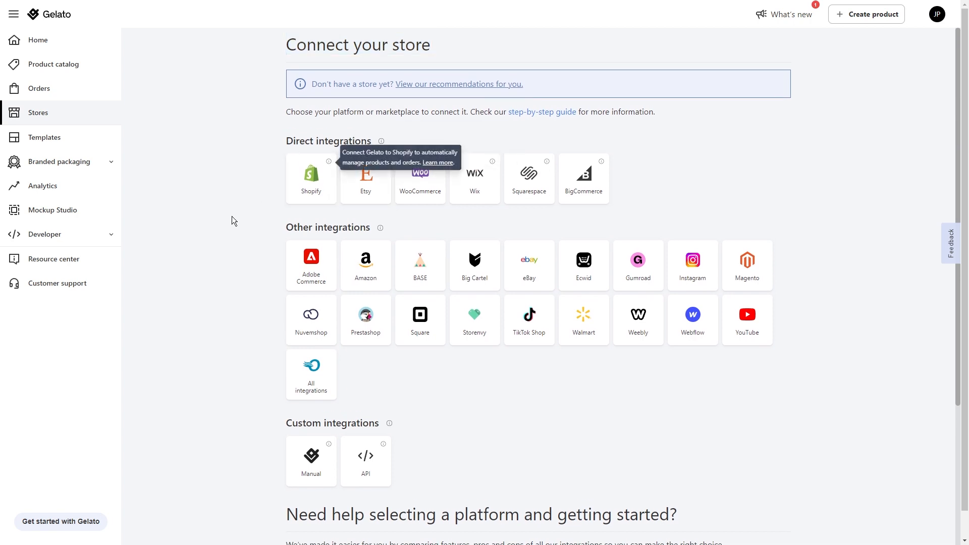
{"action": "mouse_move", "coordinate": [246, 203]}
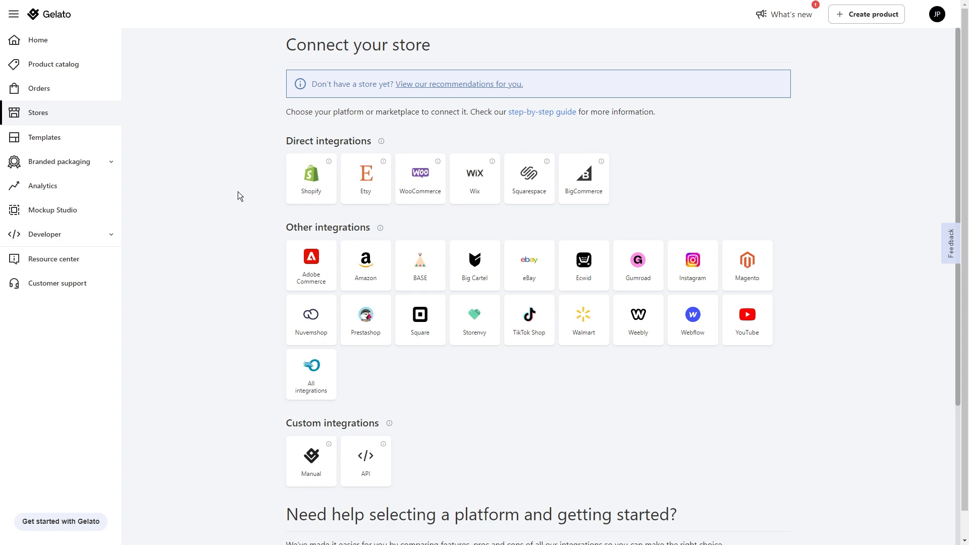
{"action": "mouse_move", "coordinate": [130, 157]}
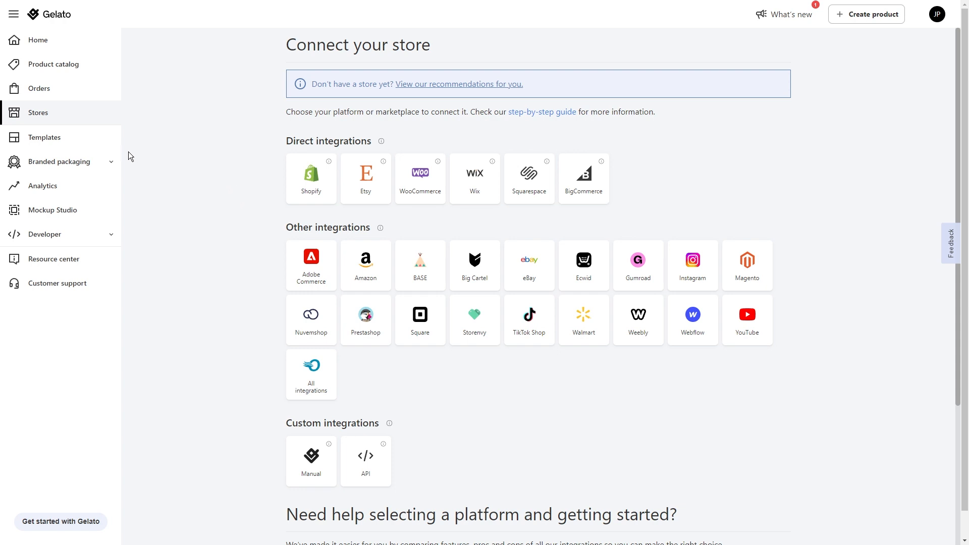
{"action": "mouse_move", "coordinate": [146, 172]}
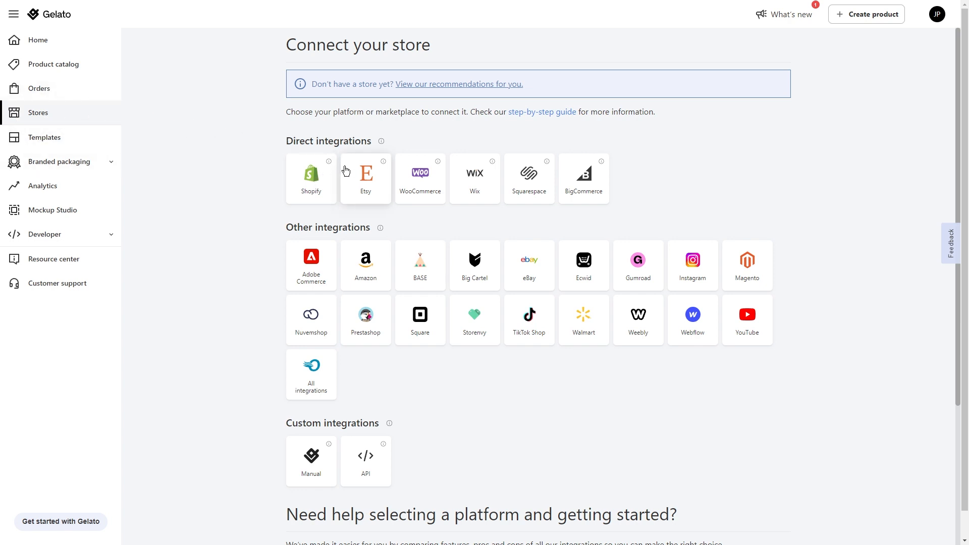
{"action": "left_click", "coordinate": [364, 176]}
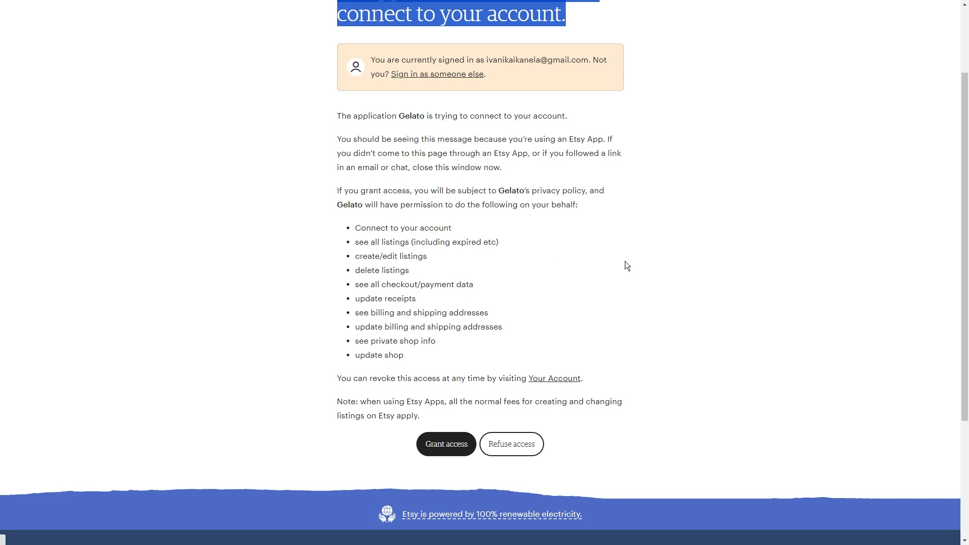
{"action": "left_click", "coordinate": [445, 444]}
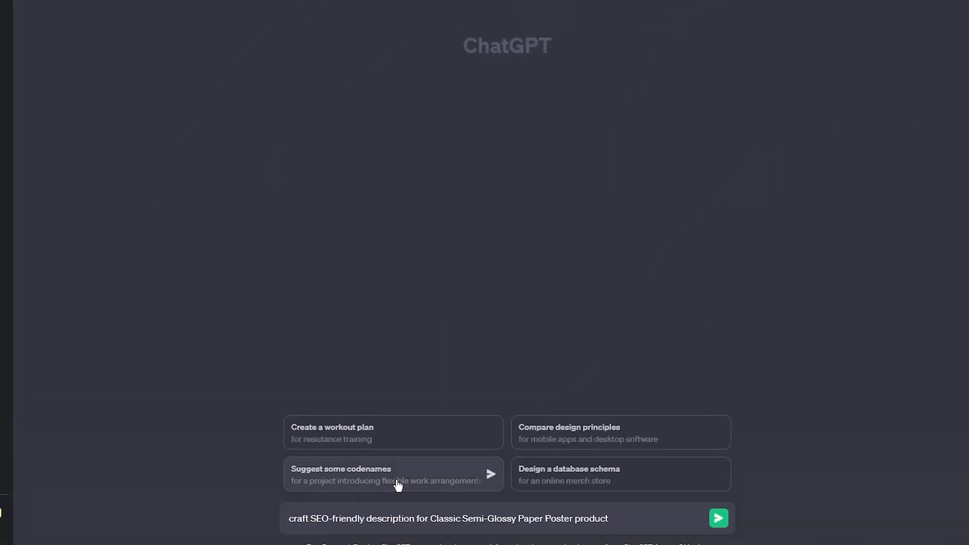
Step: Highlight ChatGPT's full four-paragraph SEO description for the Classic Semi-Glossy Paper Posters
{"action": "triple_click", "coordinate": [447, 518]}
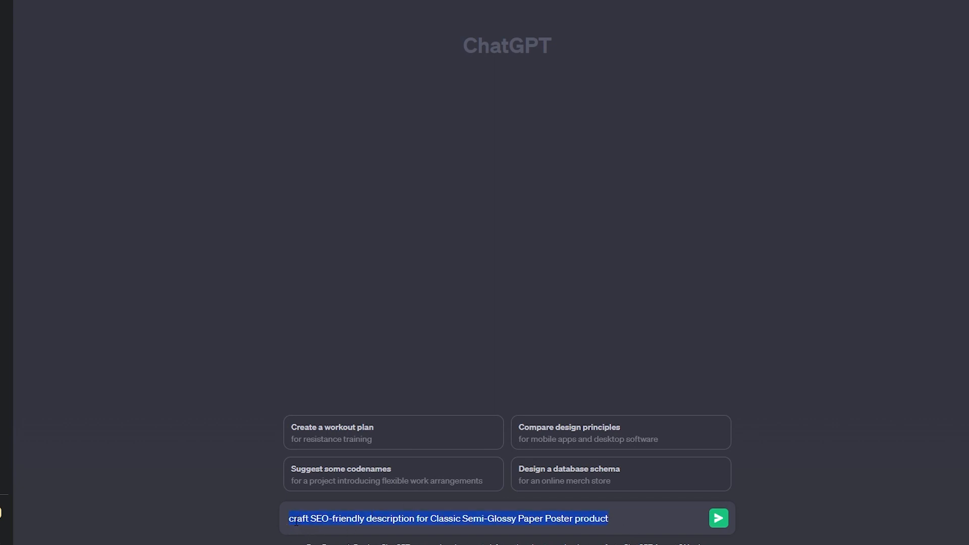
{"action": "left_click", "coordinate": [718, 518]}
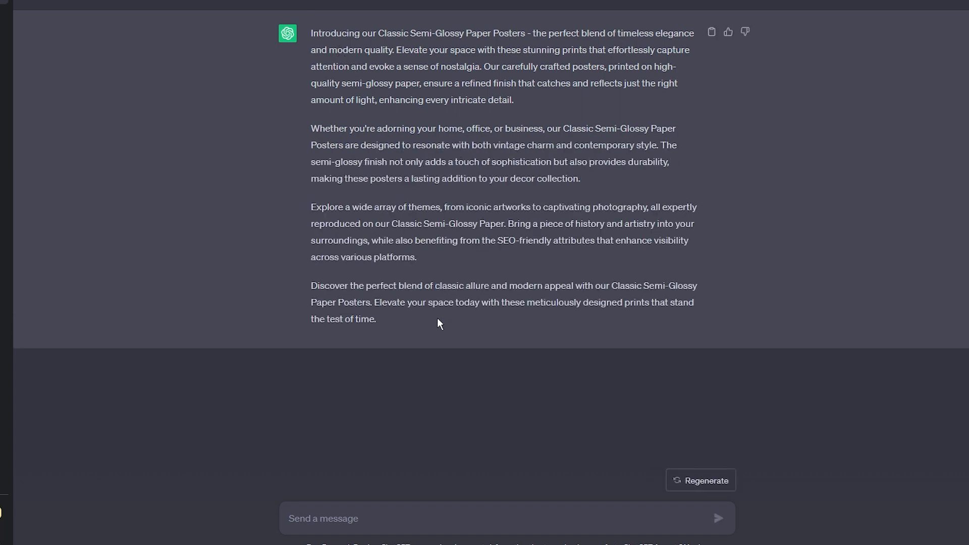
{"action": "left_click_drag", "start_coordinate": [312, 33], "coordinate": [375, 319]}
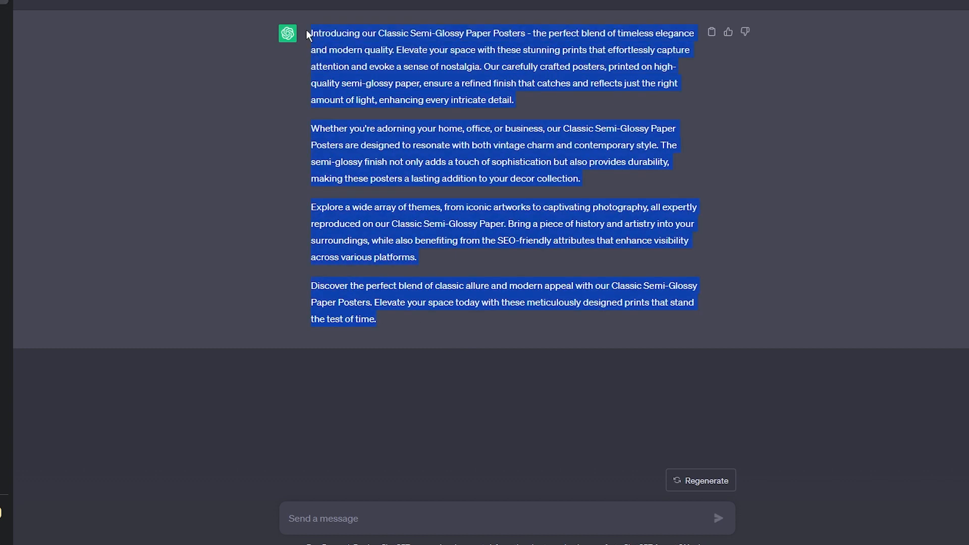
{"action": "mouse_move", "coordinate": [398, 176]}
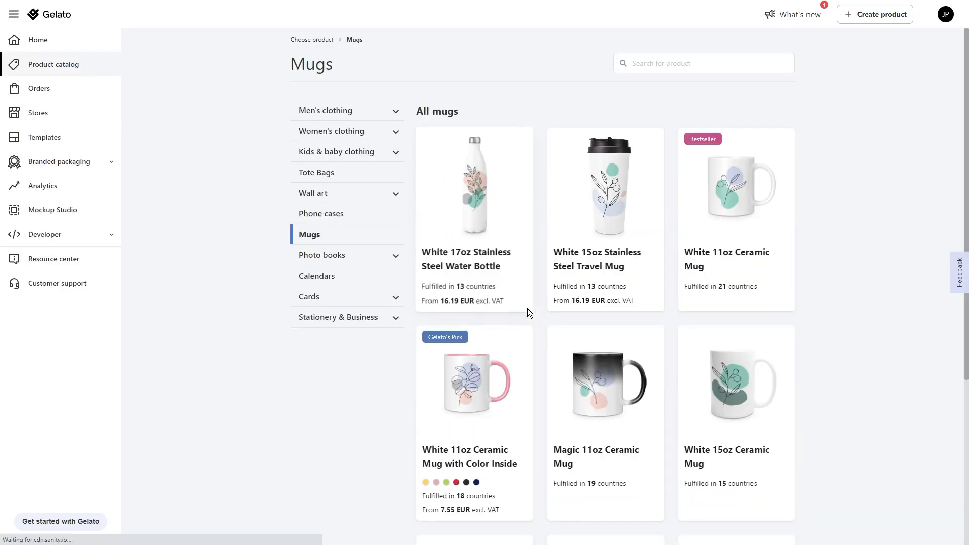
Step: Browse the Gelato Mugs catalogue of water bottles, travel mugs and ceramic mugs
{"action": "scroll", "scroll_direction": "down", "scroll_amount": 3}
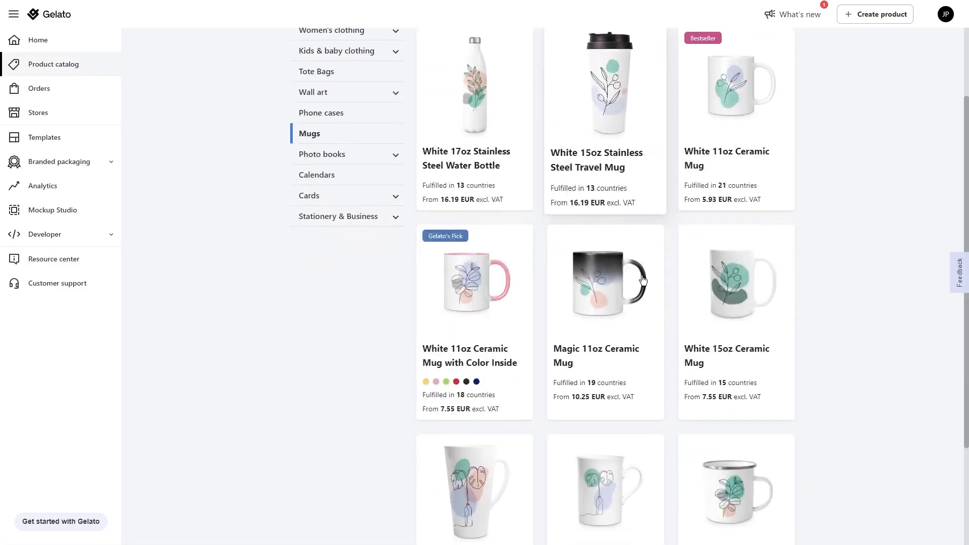
{"action": "scroll", "scroll_direction": "up", "scroll_amount": 3}
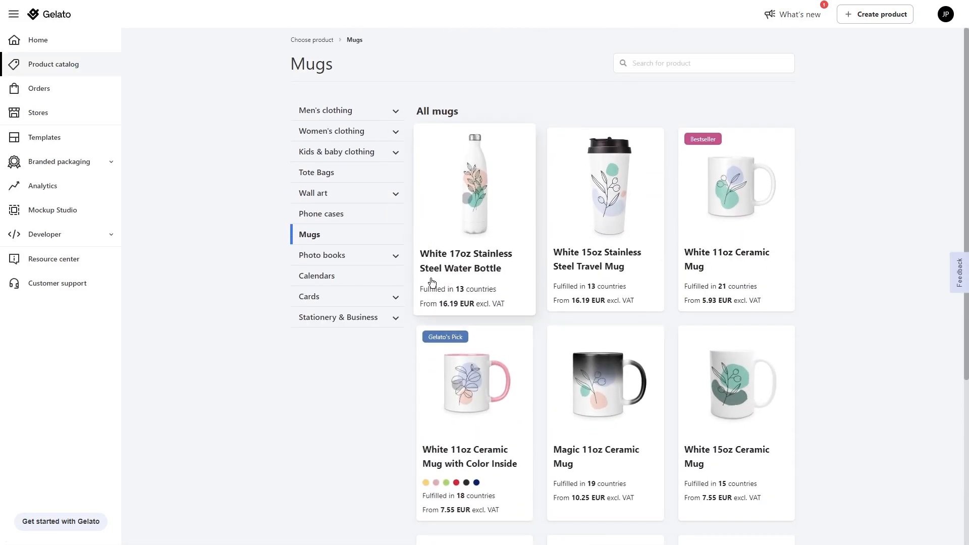
{"action": "mouse_move", "coordinate": [372, 171]}
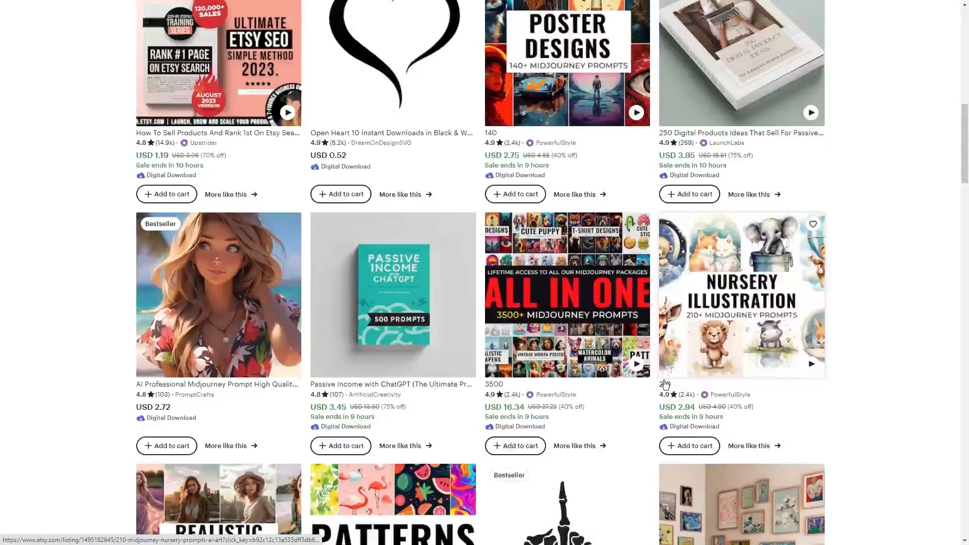
{"action": "scroll", "scroll_direction": "down", "scroll_amount": 3}
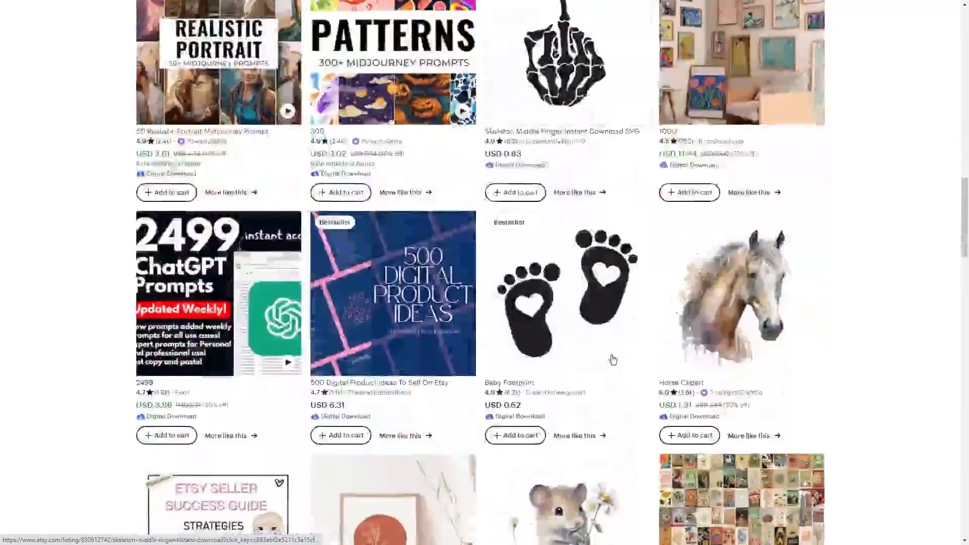
{"action": "scroll", "scroll_direction": "down", "scroll_amount": 3}
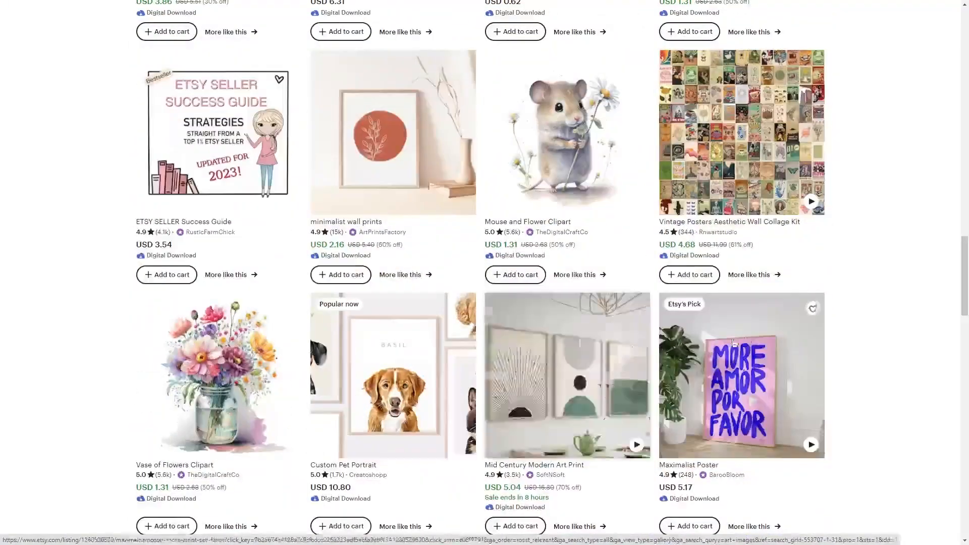
{"action": "scroll", "scroll_direction": "down", "scroll_amount": 3}
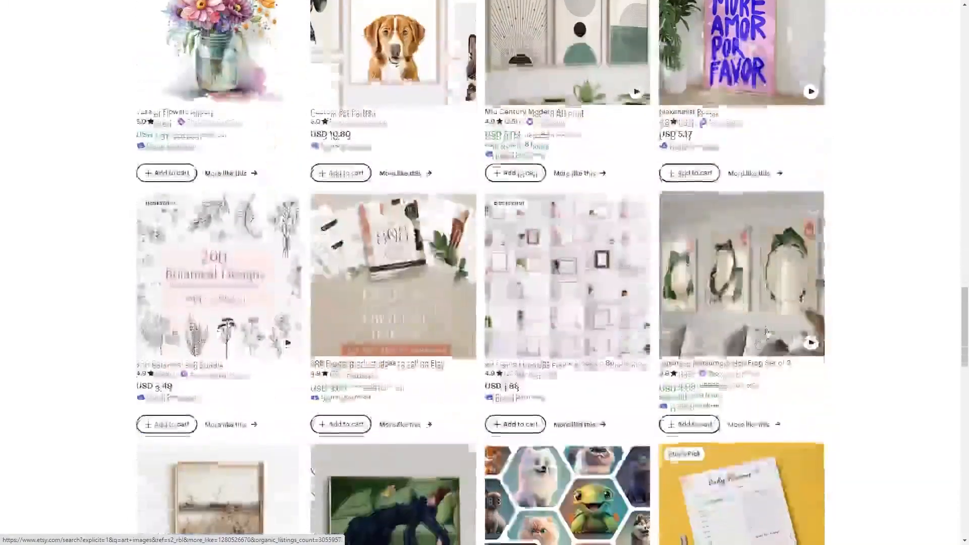
{"action": "scroll", "scroll_direction": "down", "scroll_amount": 3}
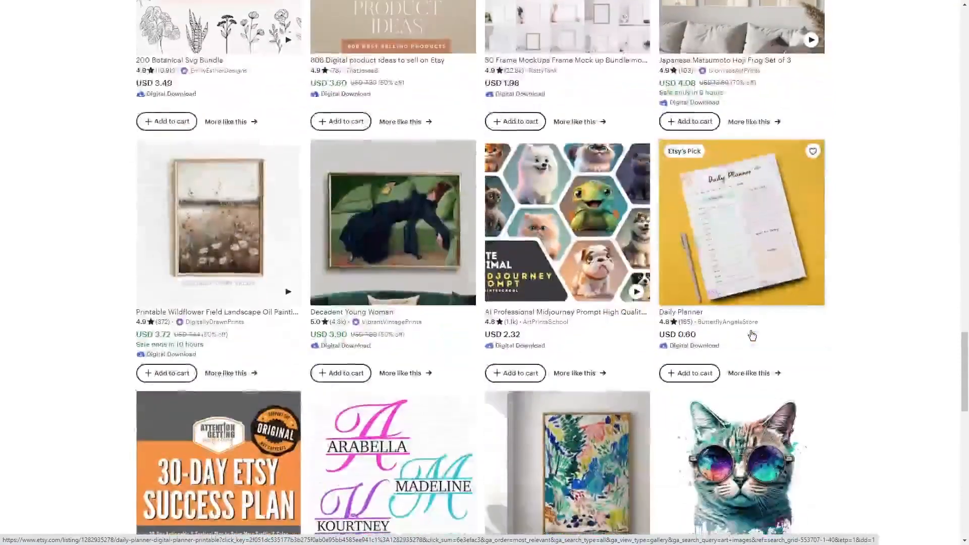
{"action": "scroll", "scroll_direction": "down", "scroll_amount": 3}
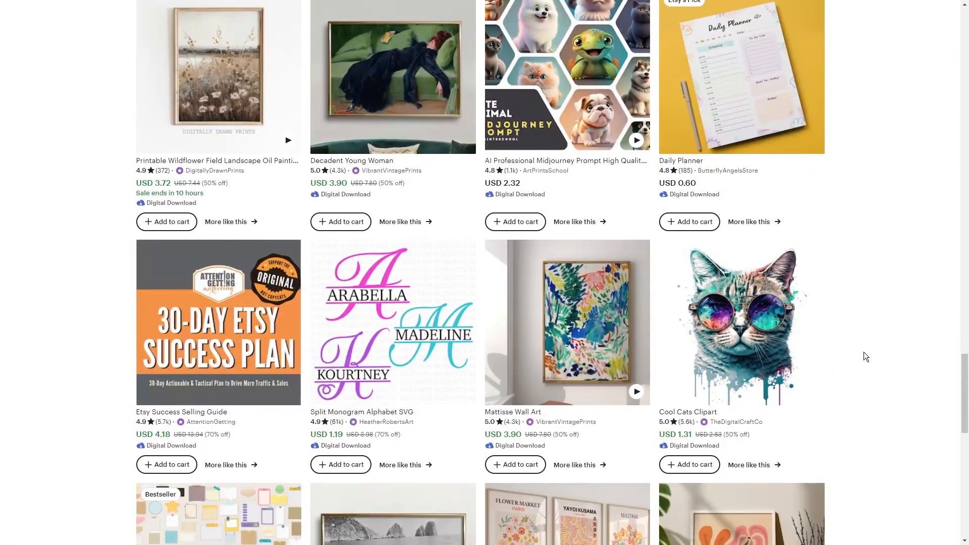
{"action": "scroll", "scroll_direction": "down", "scroll_amount": 3}
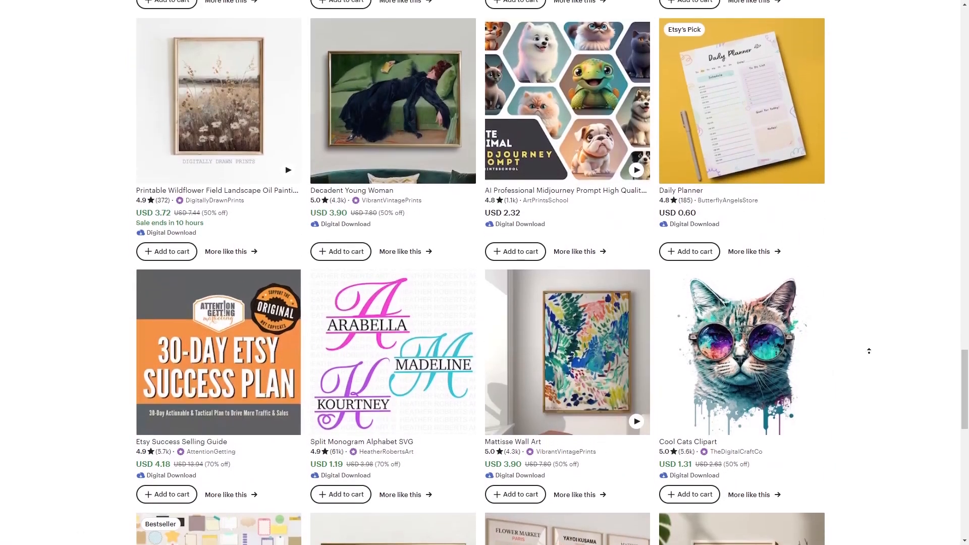
{"action": "scroll", "scroll_direction": "down", "scroll_amount": 3}
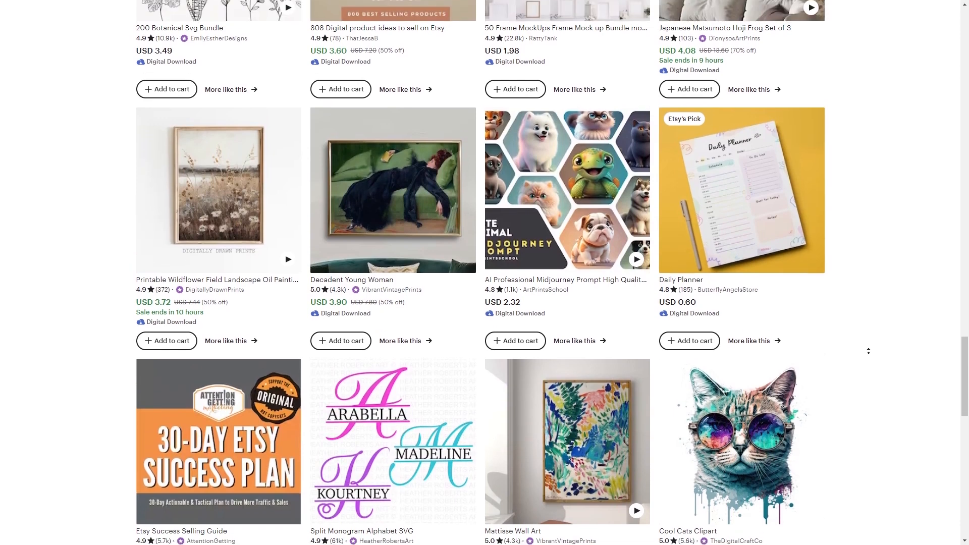
{"action": "scroll", "scroll_direction": "down", "scroll_amount": 3}
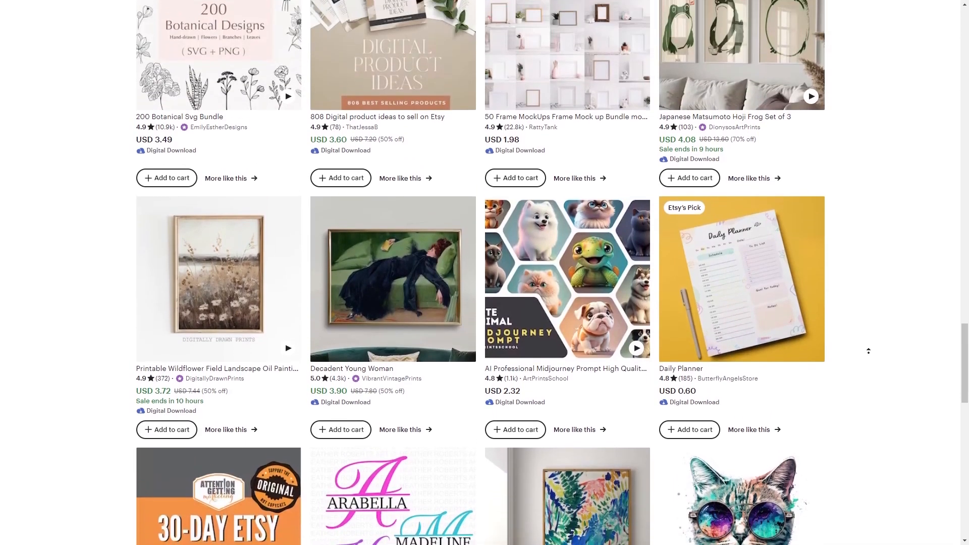
{"action": "scroll", "scroll_direction": "down", "scroll_amount": 3}
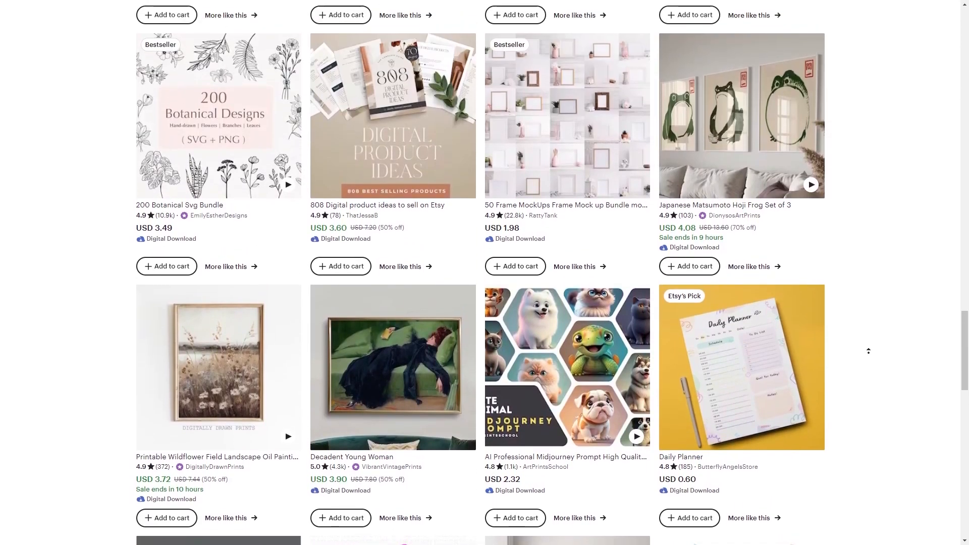
{"action": "scroll", "scroll_direction": "down", "scroll_amount": 3}
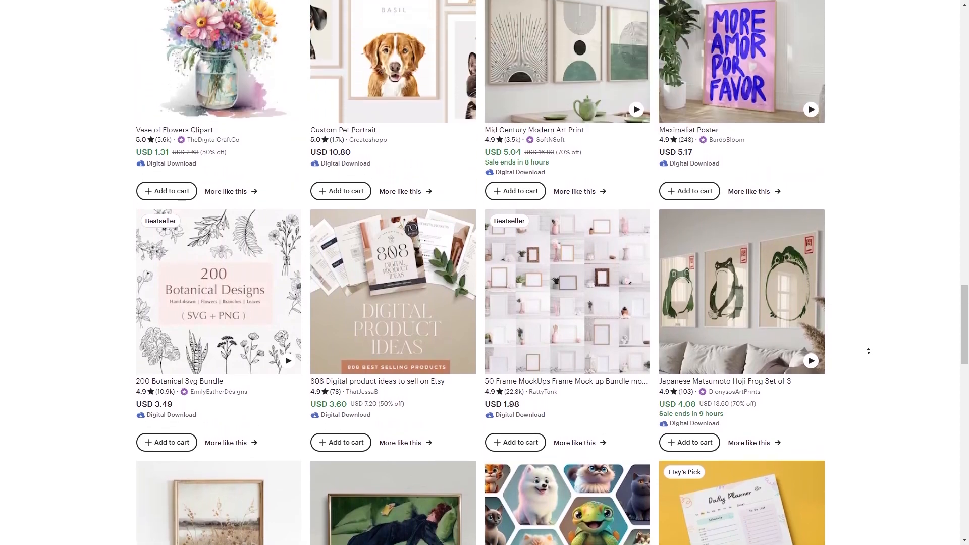
{"action": "scroll", "scroll_direction": "down", "scroll_amount": 3}
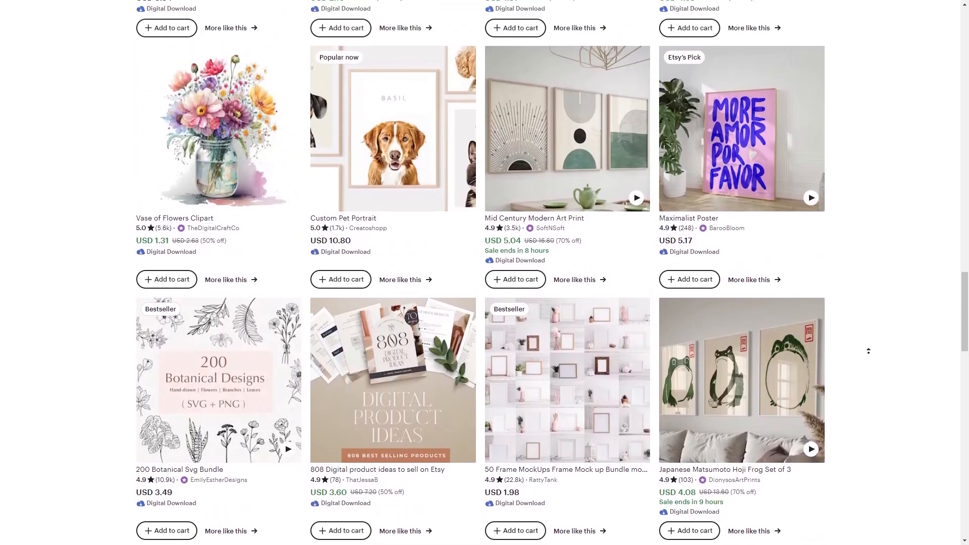
{"action": "scroll", "scroll_direction": "up", "scroll_amount": 3}
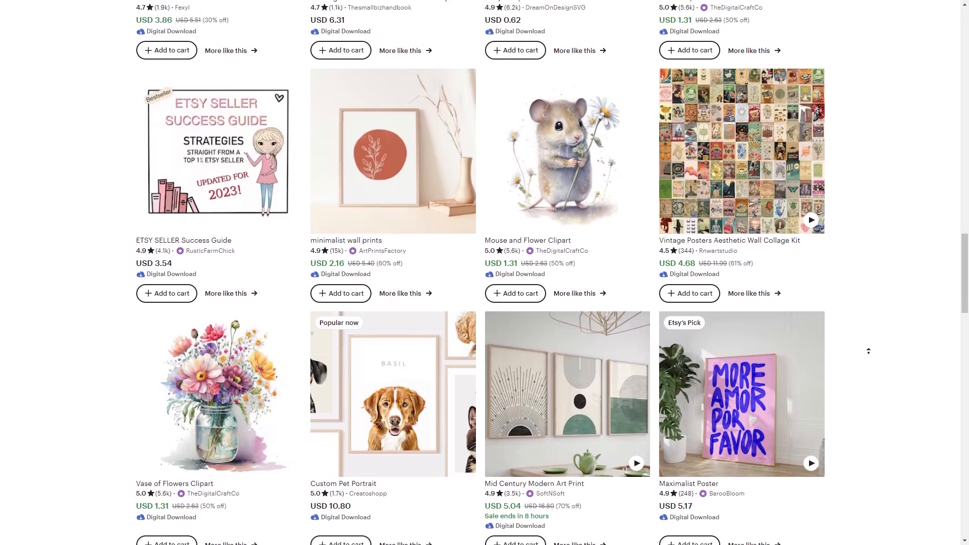
{"action": "scroll", "scroll_direction": "down", "scroll_amount": 3}
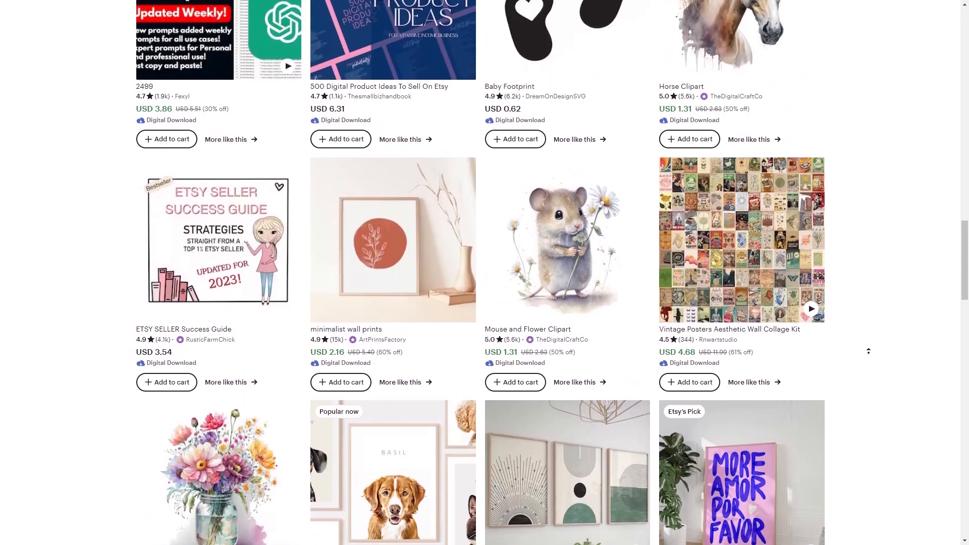
{"action": "scroll", "scroll_direction": "down", "scroll_amount": 3}
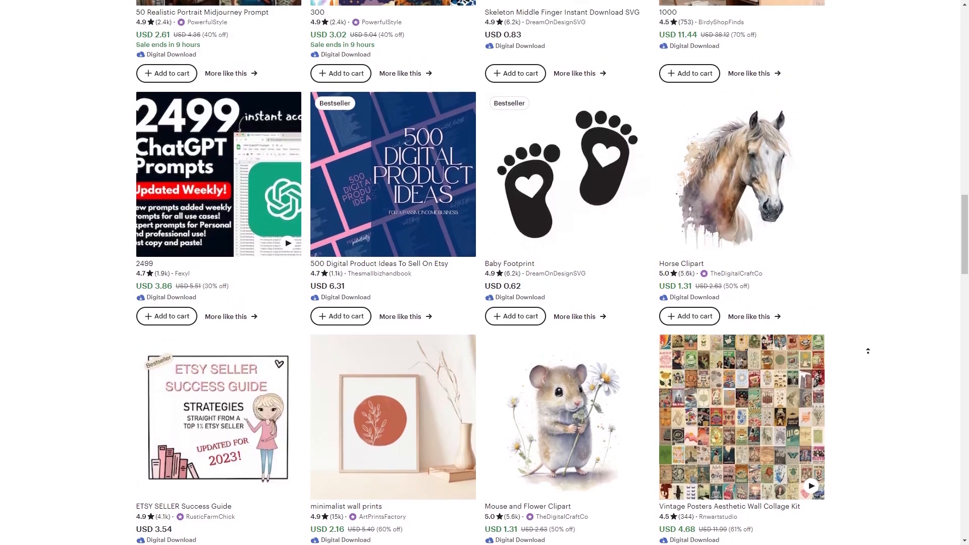
{"action": "scroll", "scroll_direction": "down", "scroll_amount": 3}
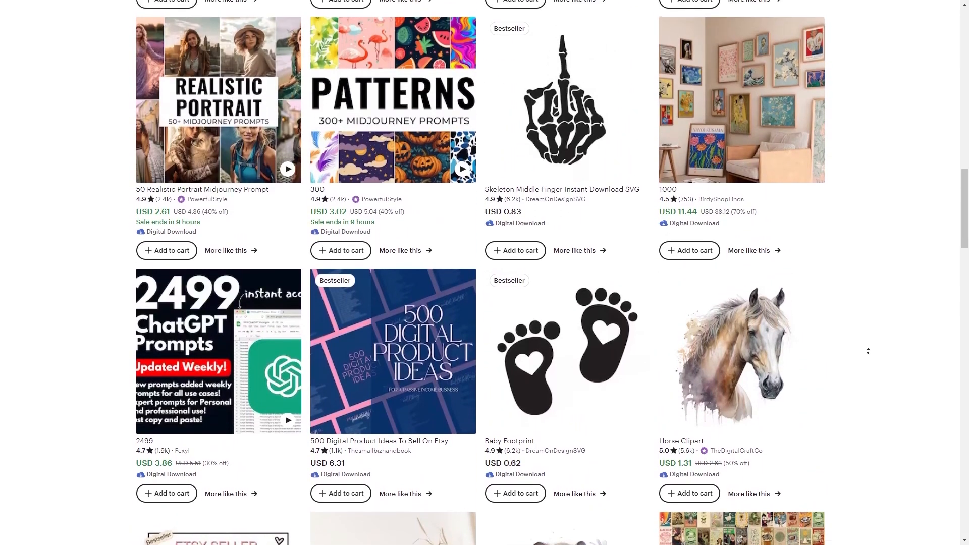
{"action": "scroll", "scroll_direction": "down", "scroll_amount": 3}
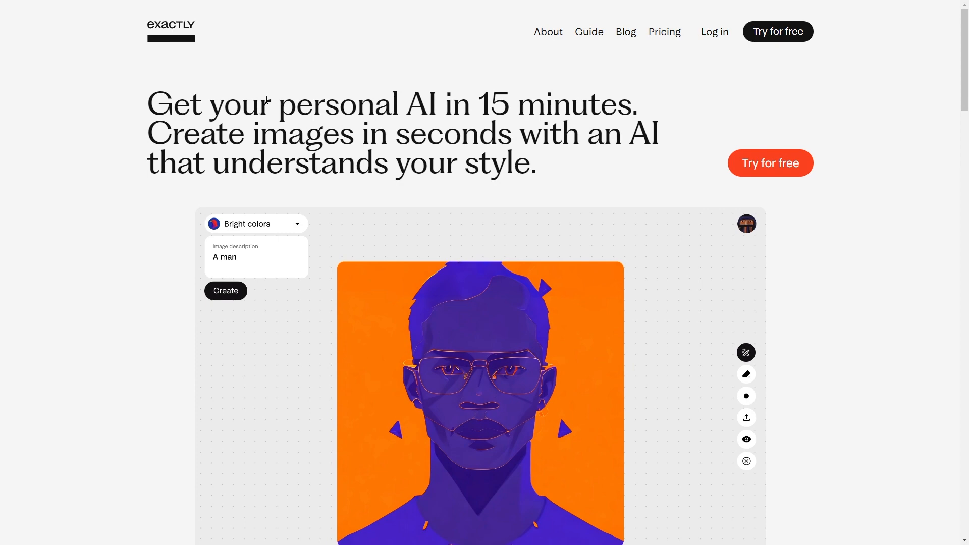
{"action": "left_click", "coordinate": [225, 291]}
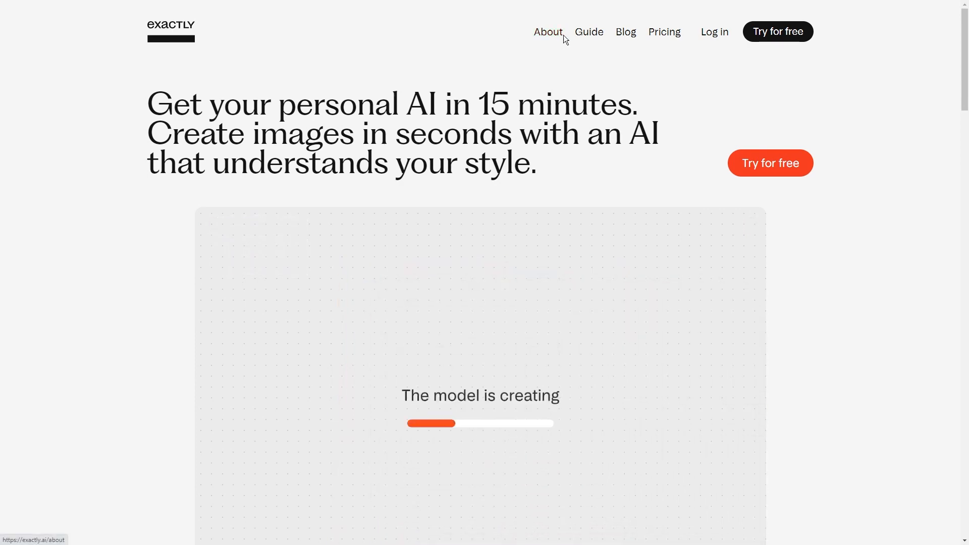
{"action": "left_click", "coordinate": [547, 32]}
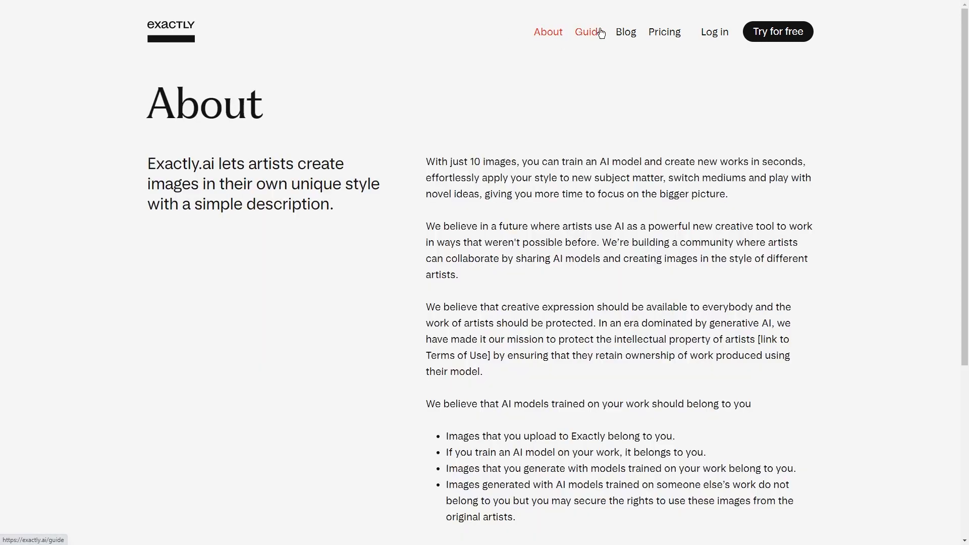
{"action": "left_click", "coordinate": [170, 29]}
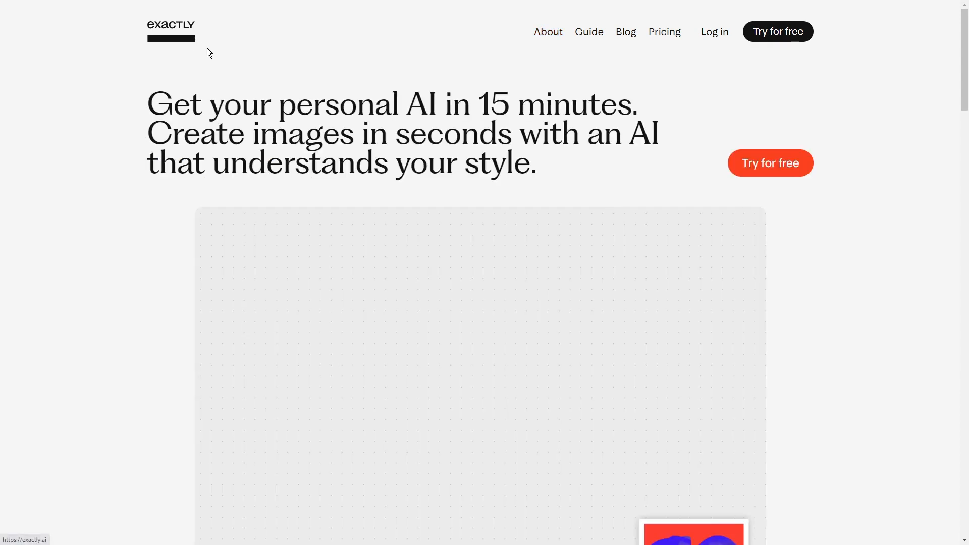